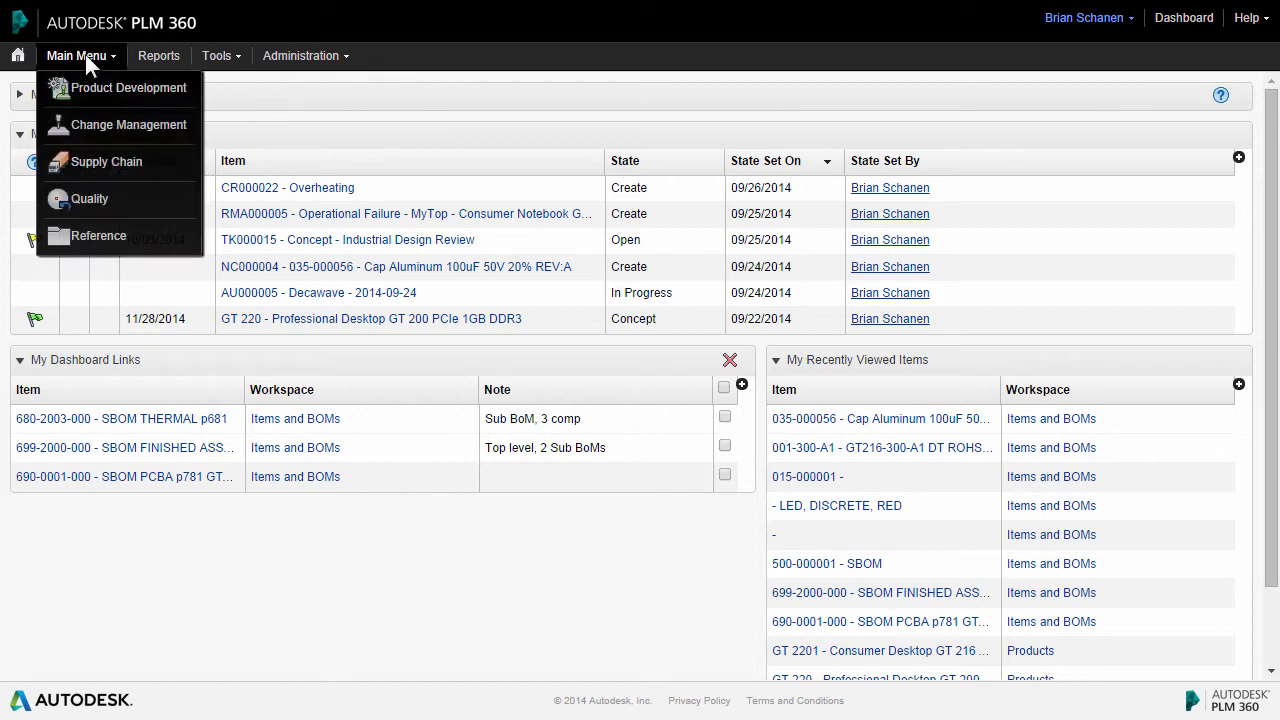
{"action": "mouse_move", "coordinate": [128, 87]}
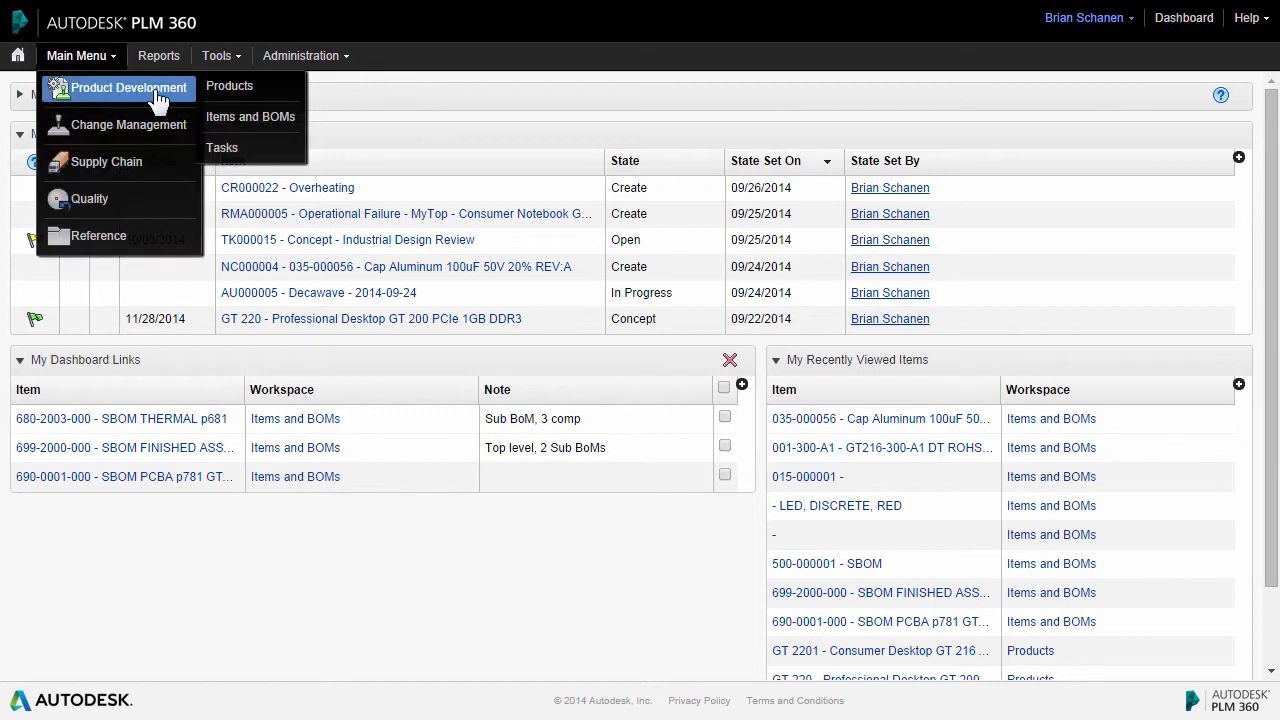
Open the Items and BOMs workspace from the Product Development menu.
{"action": "left_click", "coordinate": [251, 117]}
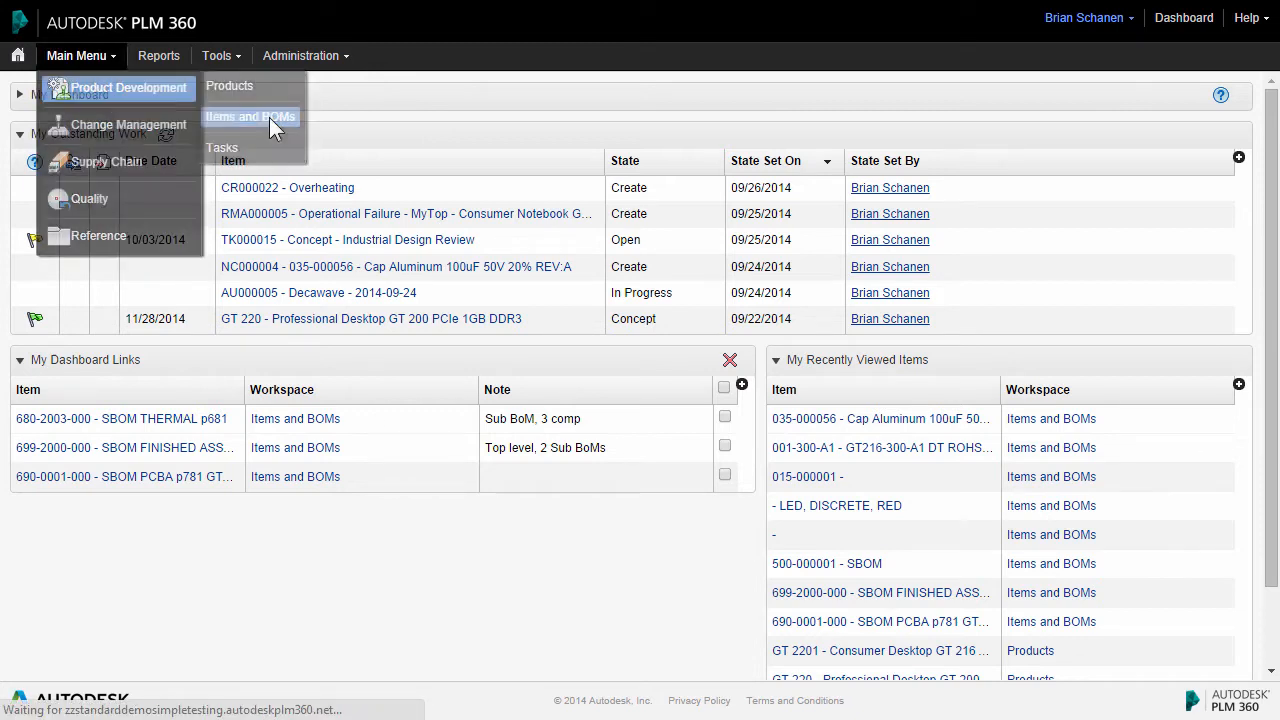
{"action": "left_click", "coordinate": [250, 116]}
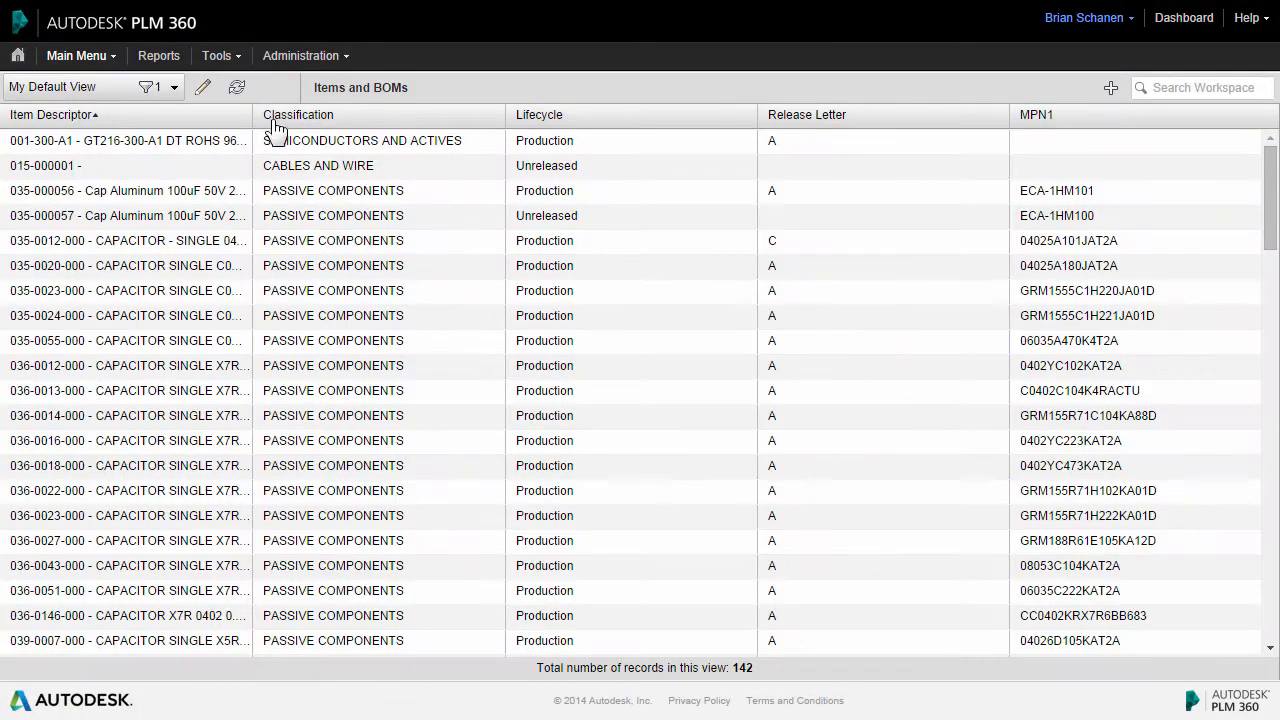
Open item 035-000056 Cap Aluminum 100uF and scroll through classification, costing and manufacturer parts.
{"action": "left_click", "coordinate": [333, 190]}
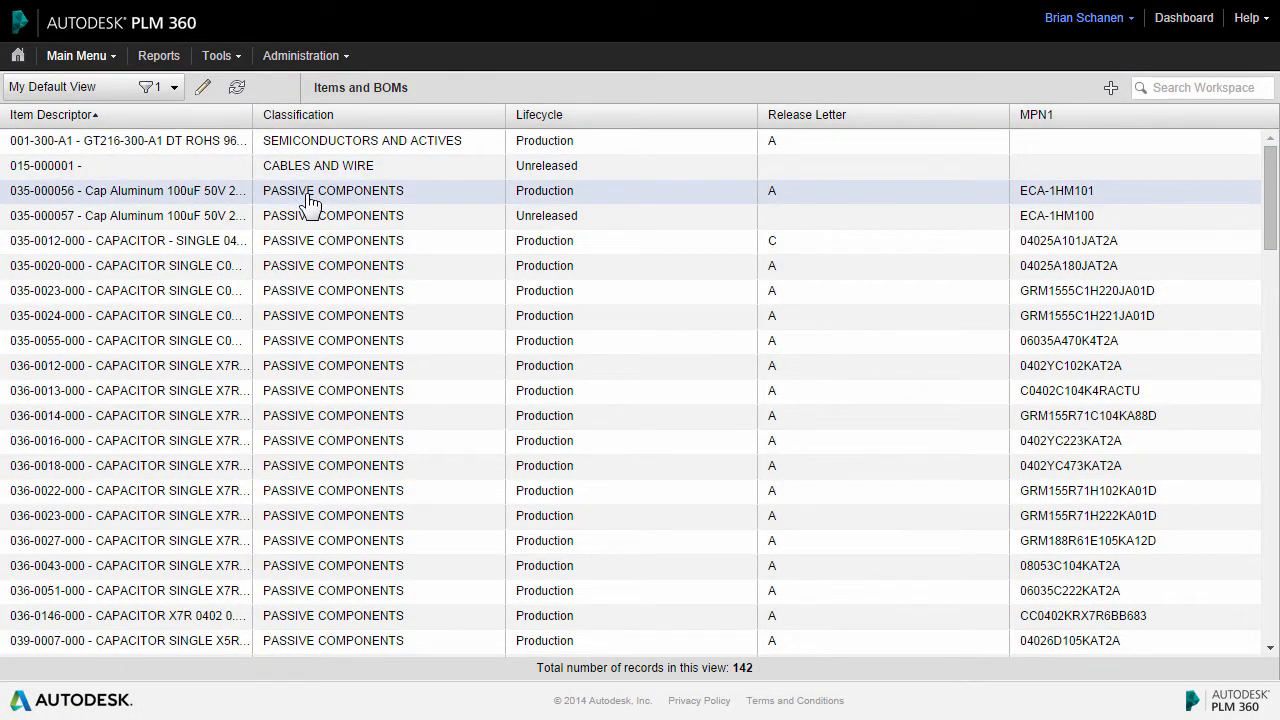
{"action": "mouse_move", "coordinate": [175, 200]}
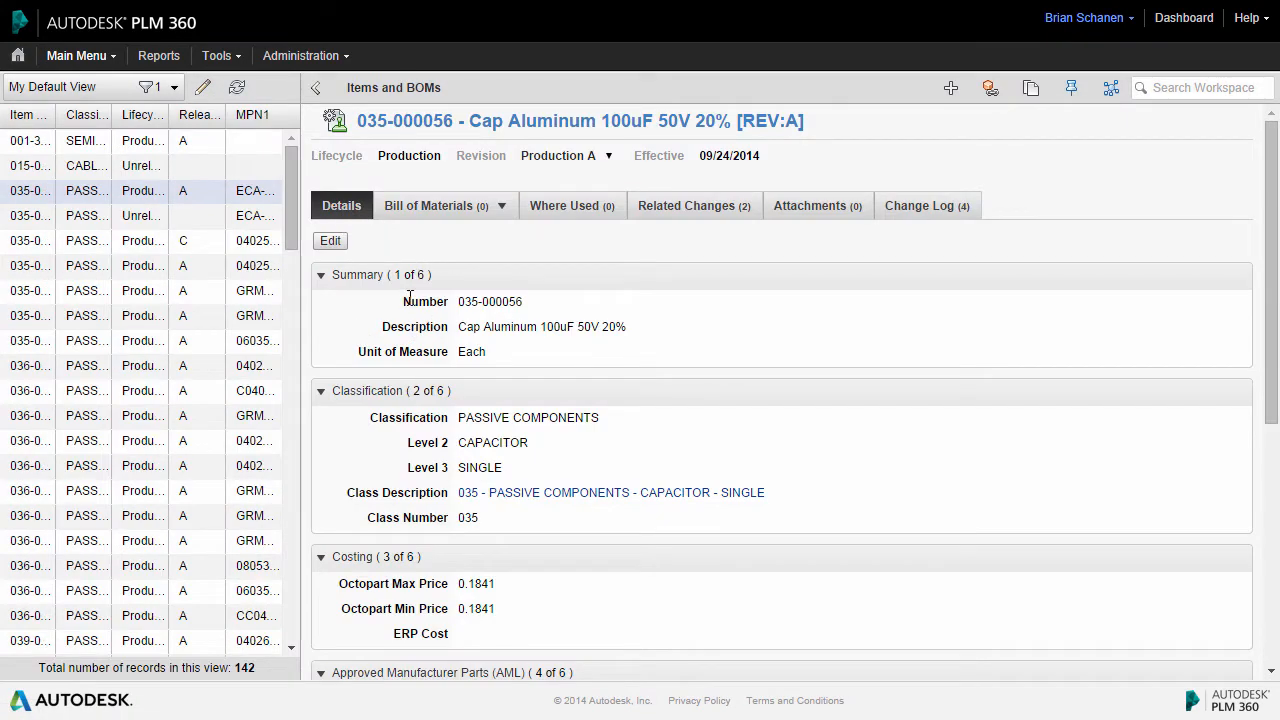
{"action": "mouse_move", "coordinate": [355, 433]}
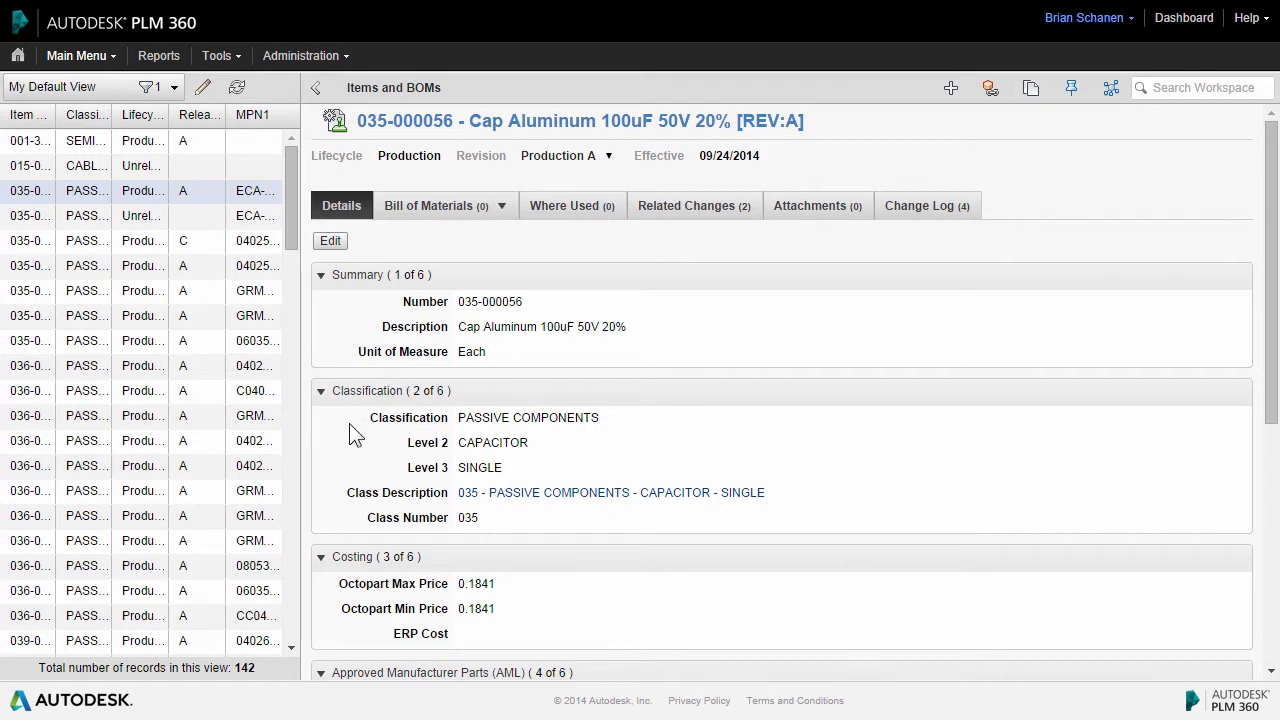
{"action": "scroll", "scroll_direction": "down", "scroll_amount": 3}
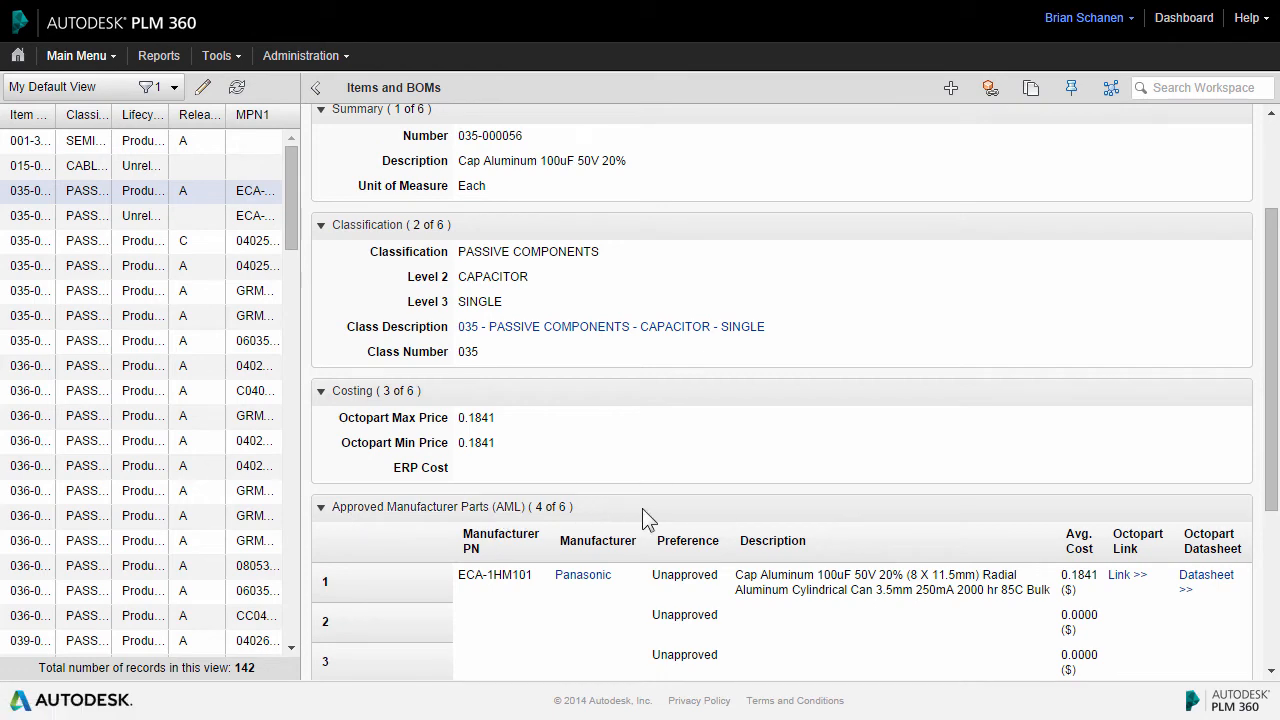
{"action": "scroll", "scroll_direction": "down", "scroll_amount": 3}
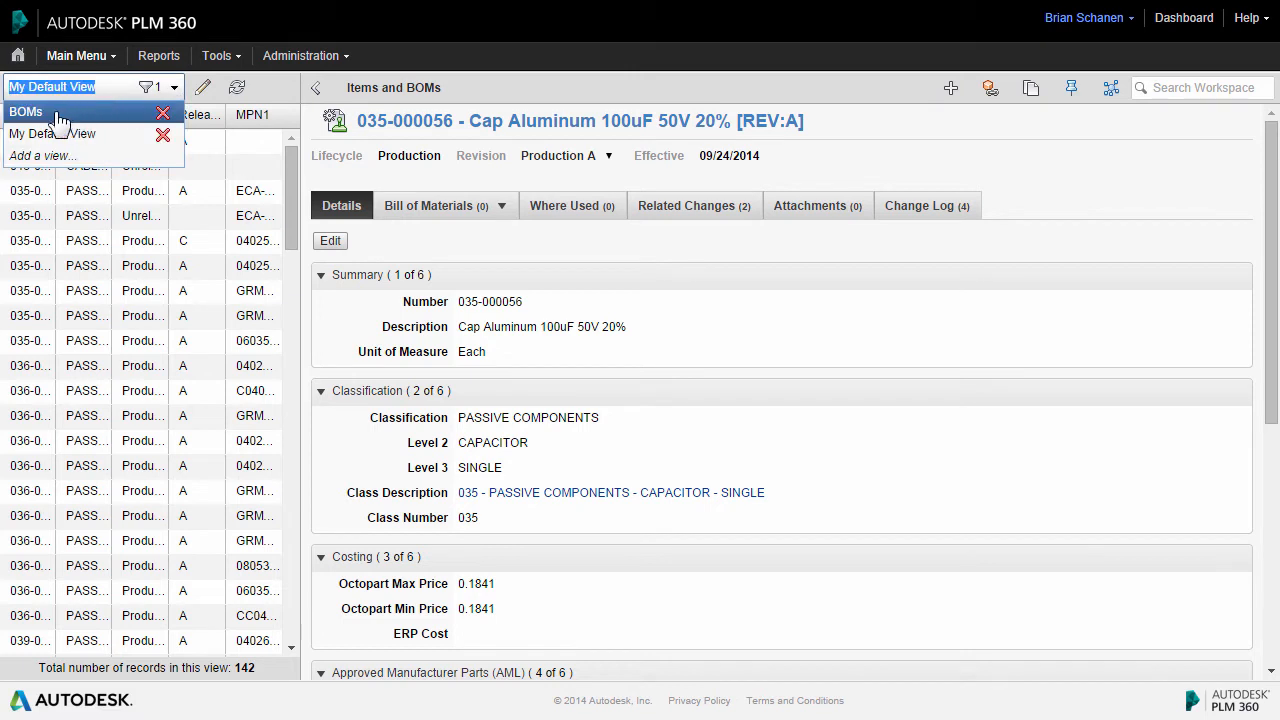
{"action": "left_click", "coordinate": [26, 111]}
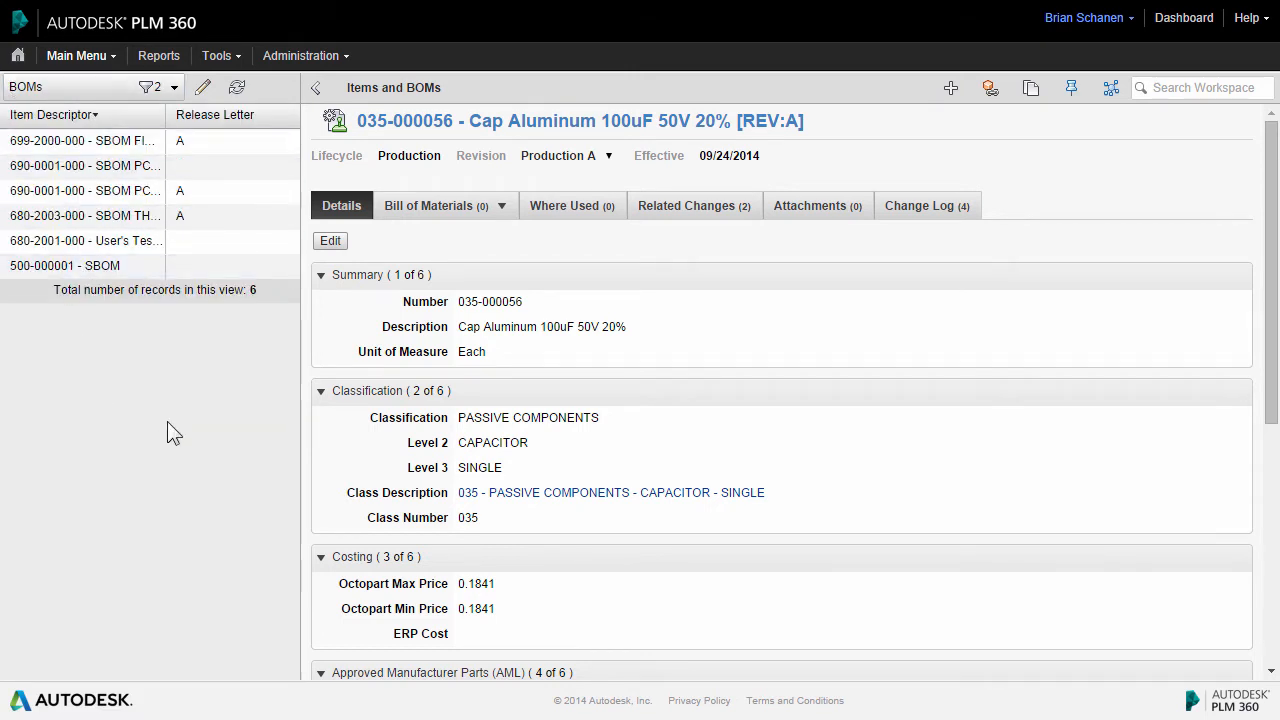
{"action": "left_click", "coordinate": [83, 140]}
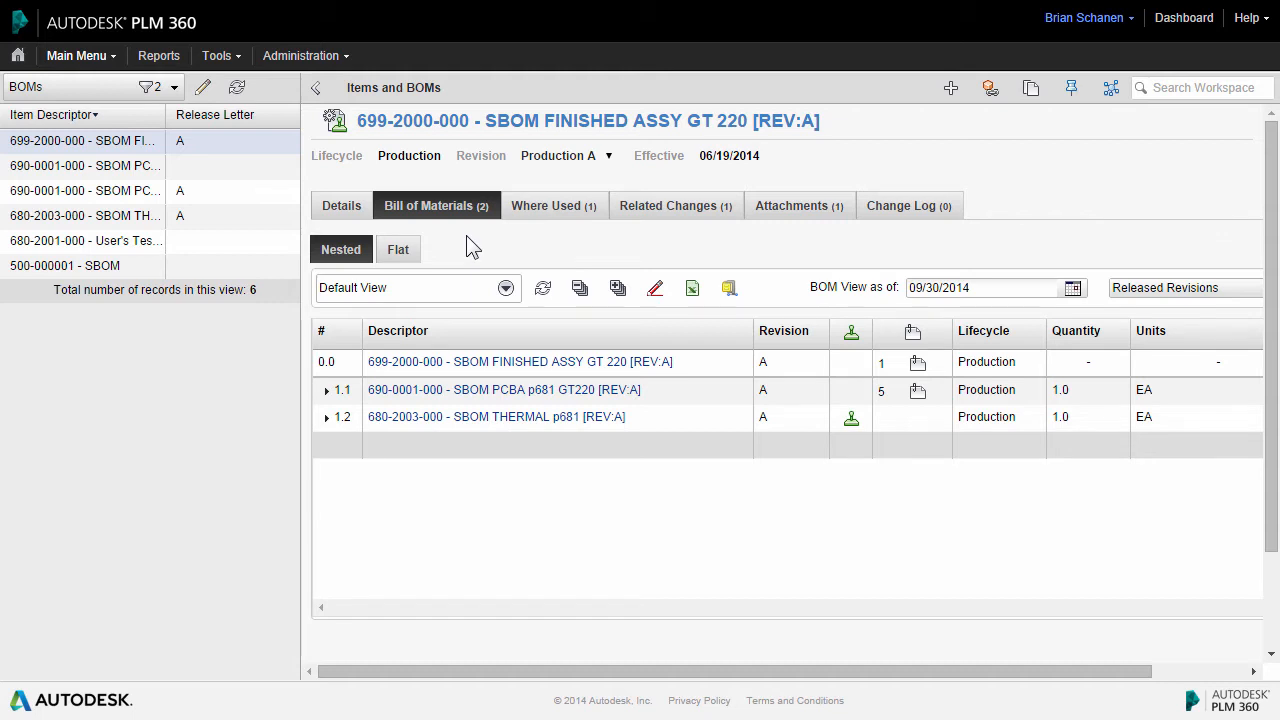
{"action": "mouse_move", "coordinate": [490, 243]}
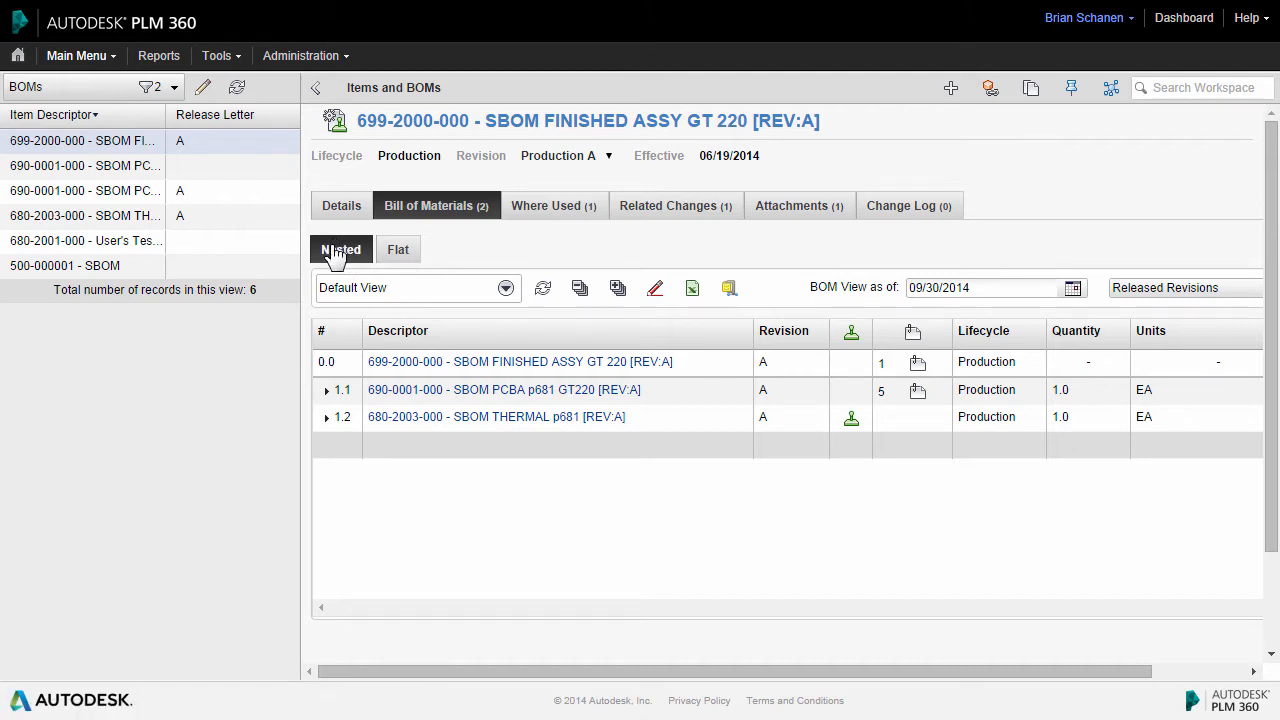
{"action": "left_click", "coordinate": [326, 390]}
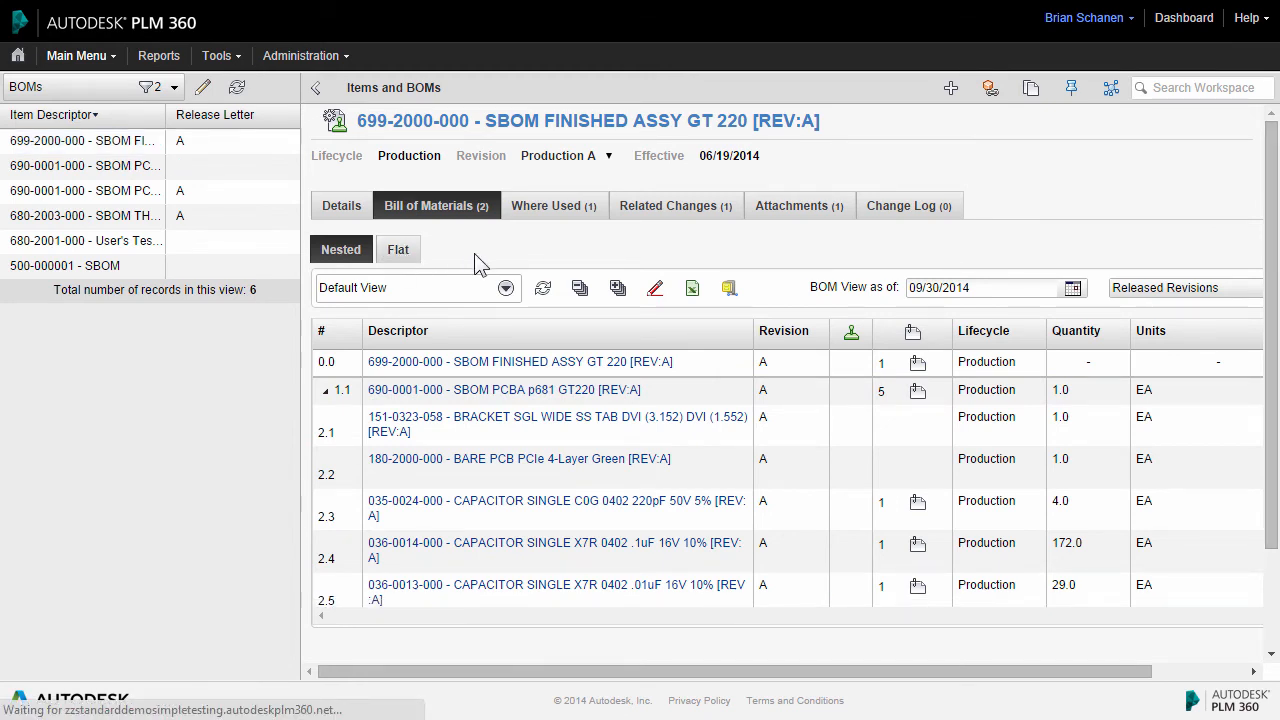
{"action": "left_click", "coordinate": [398, 249]}
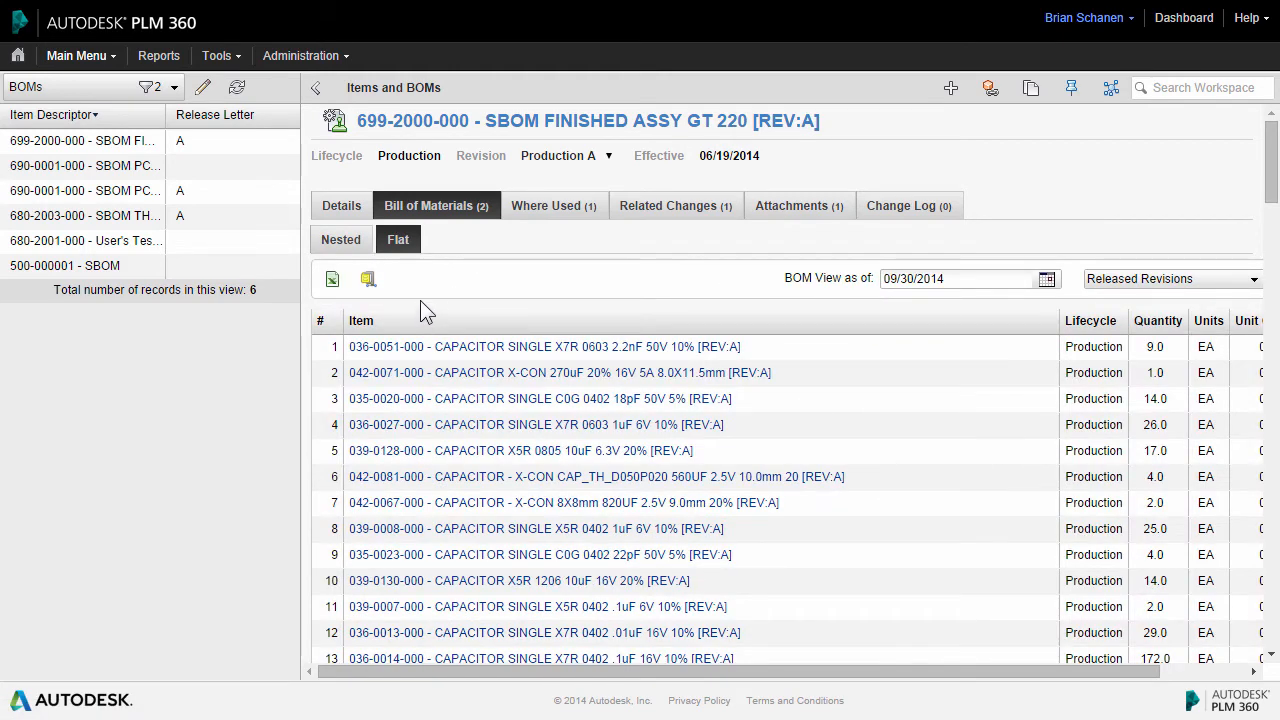
Show the GT 220 Bill of Materials tab in Nested form with Default View.
{"action": "left_click", "coordinate": [332, 279]}
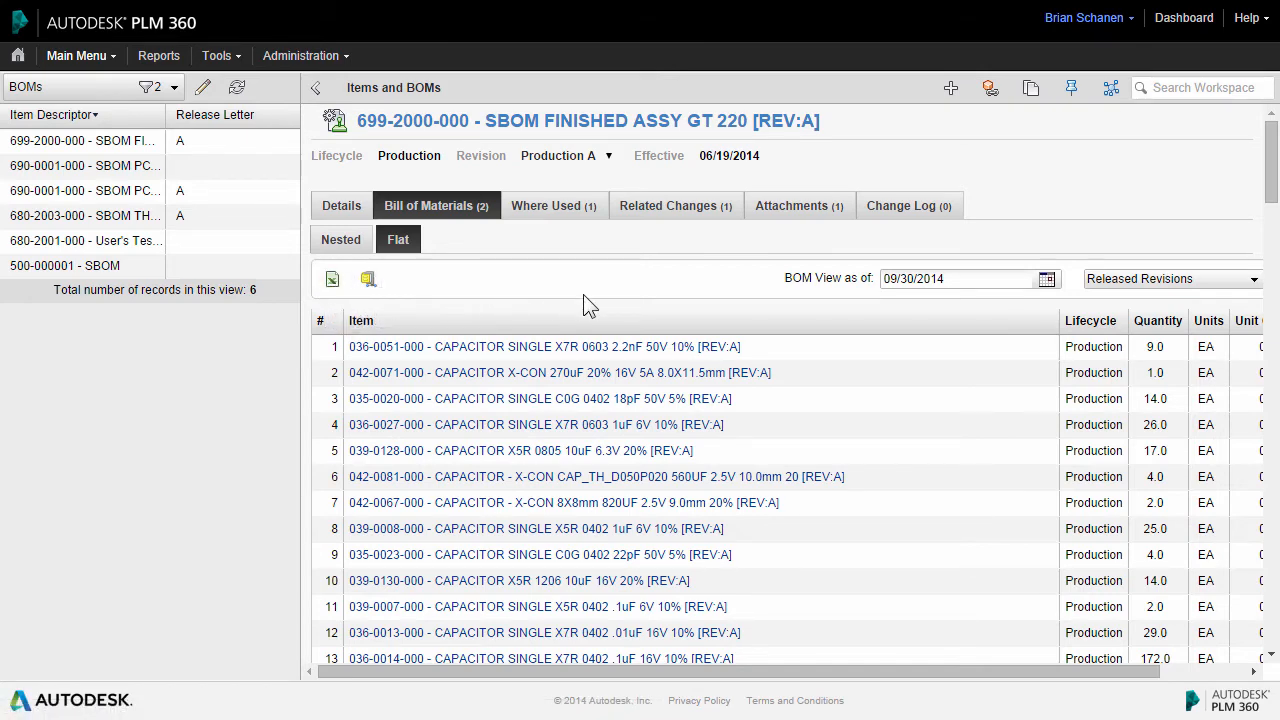
{"action": "left_click", "coordinate": [340, 239]}
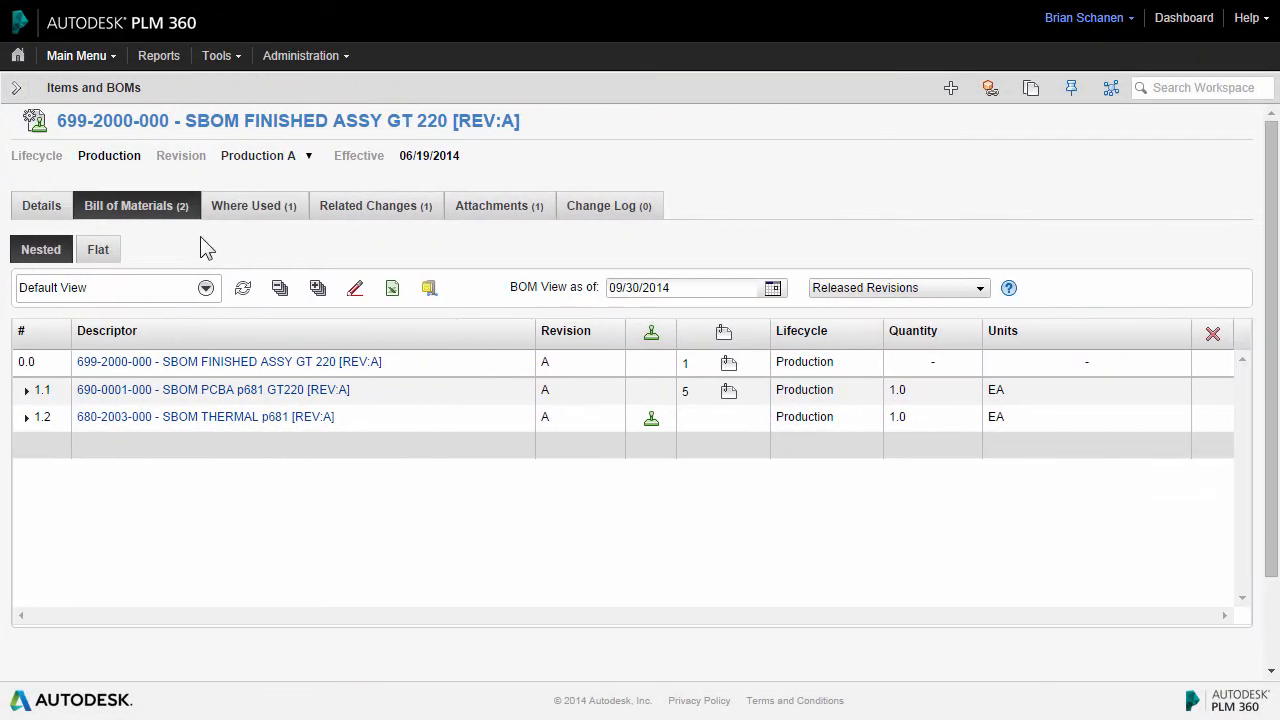
{"action": "mouse_move", "coordinate": [205, 293]}
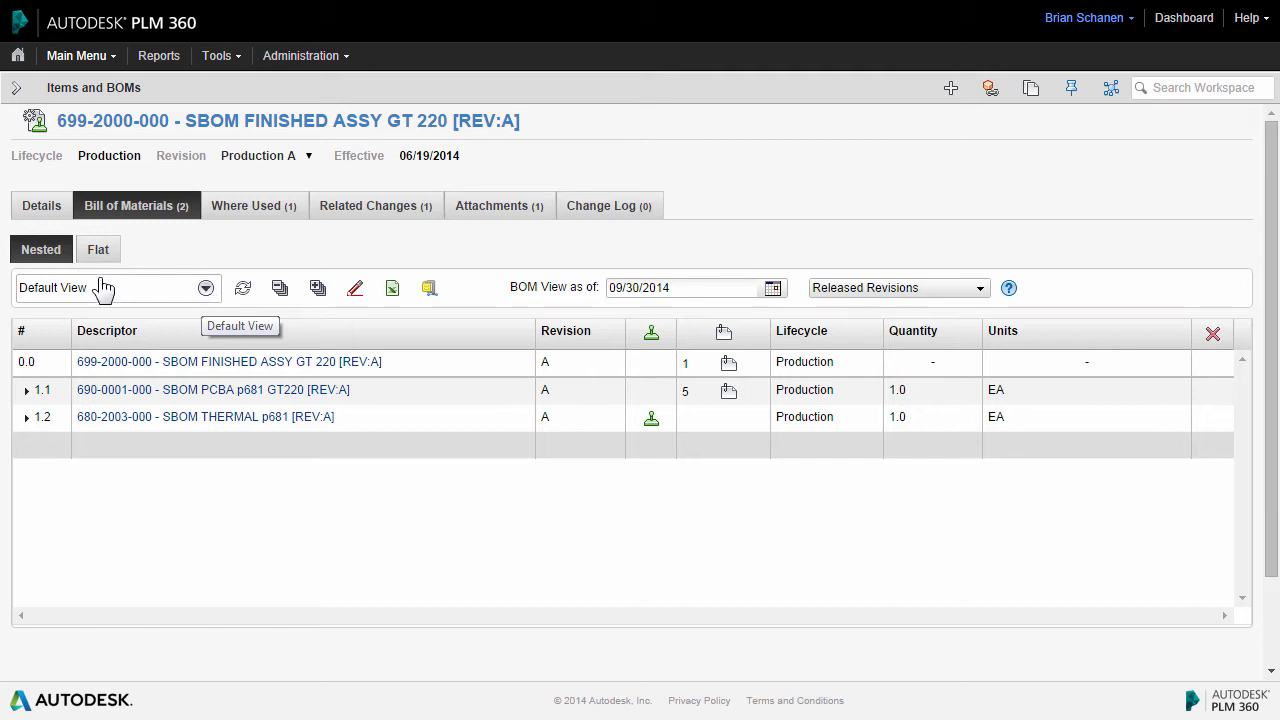
{"action": "mouse_move", "coordinate": [183, 417]}
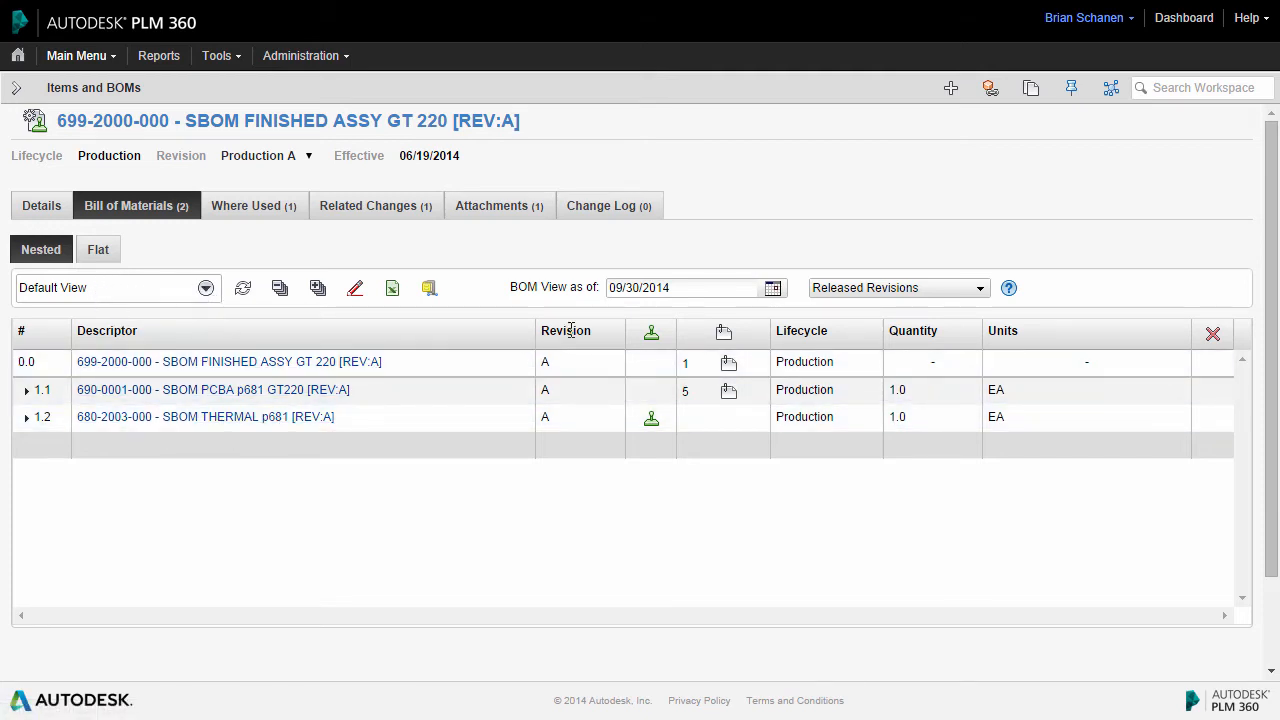
{"action": "mouse_move", "coordinate": [651, 417]}
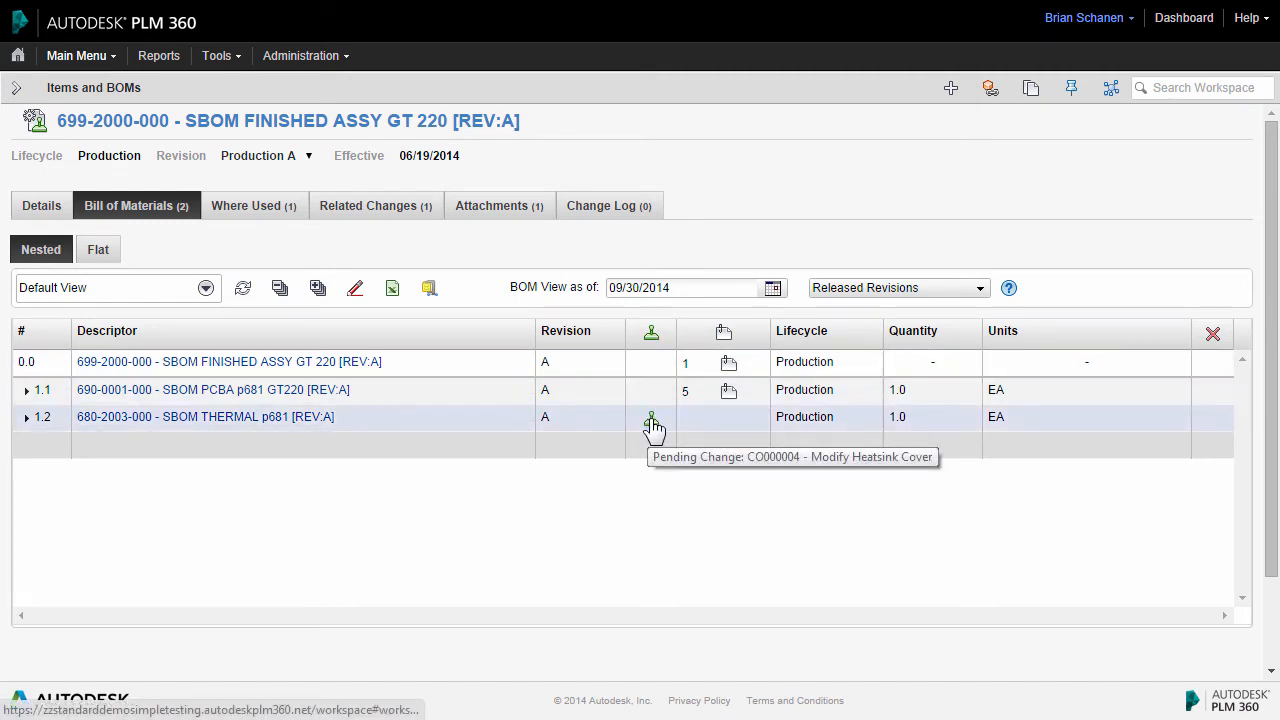
{"action": "mouse_move", "coordinate": [730, 390]}
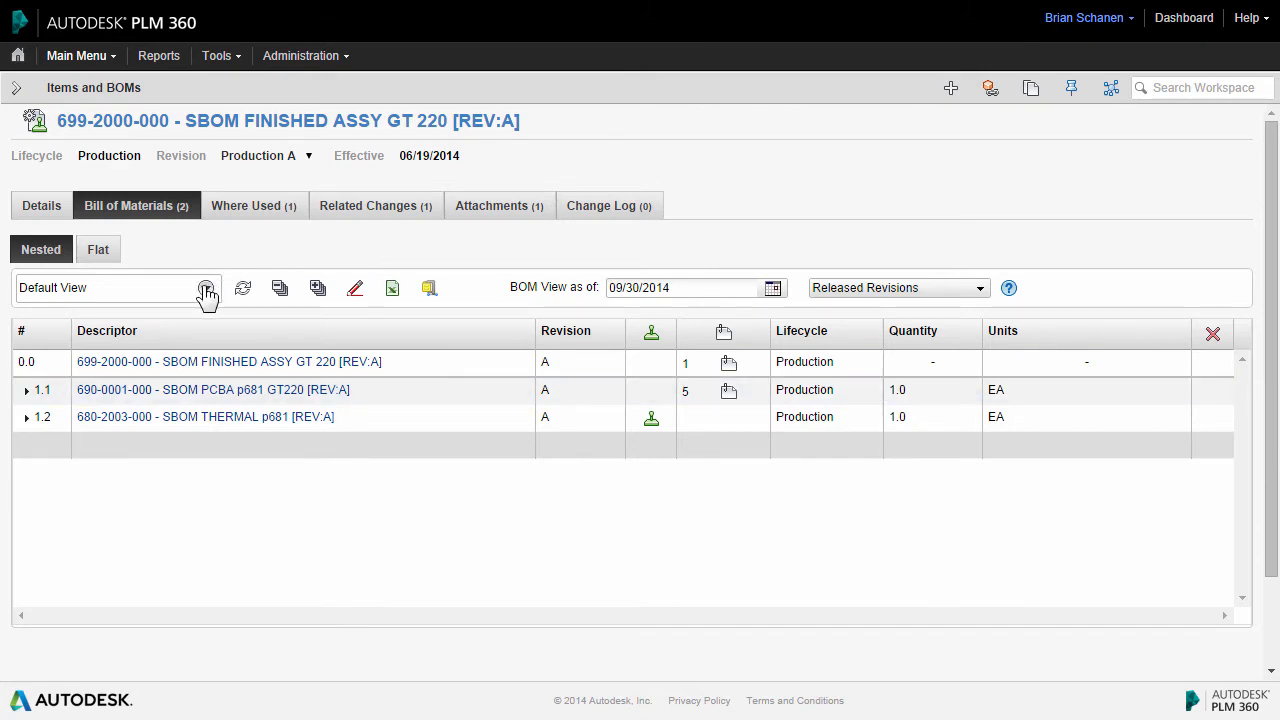
Apply the Environmental Compliance BOM view, keeping the view date at 09/30/2014.
{"action": "left_click", "coordinate": [115, 287]}
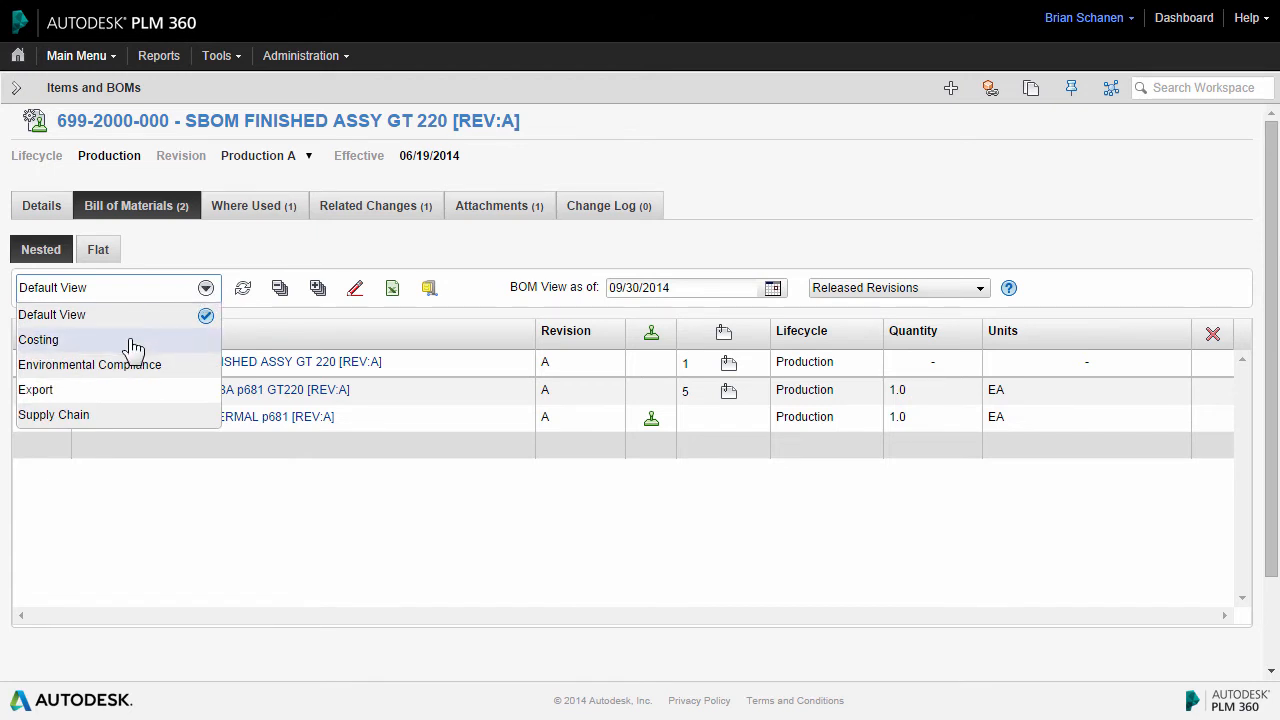
{"action": "mouse_move", "coordinate": [135, 375]}
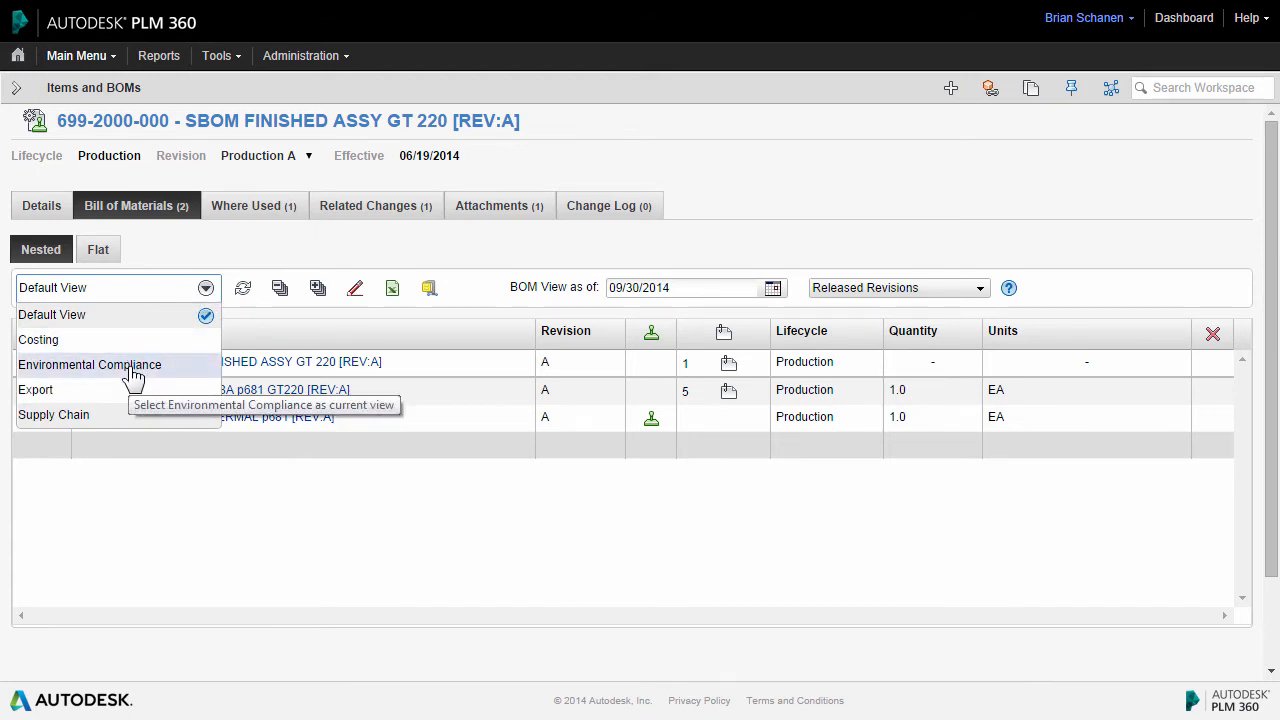
{"action": "left_click", "coordinate": [89, 364]}
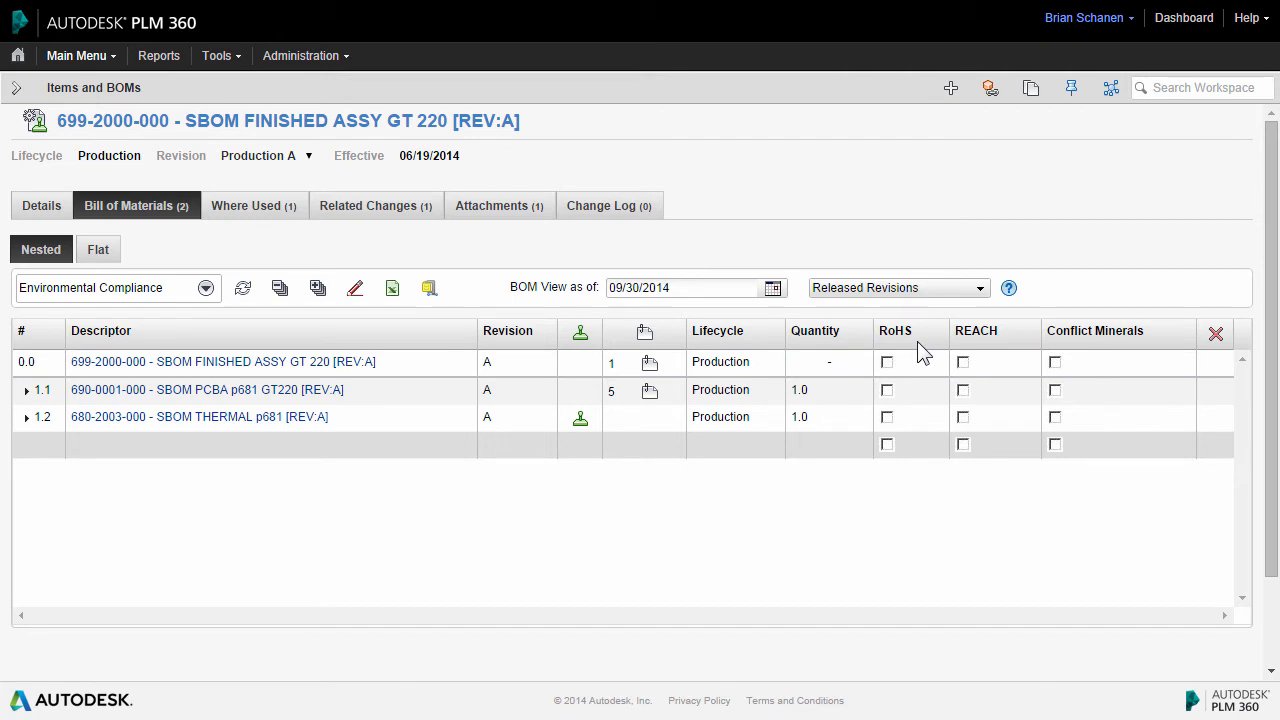
{"action": "mouse_move", "coordinate": [1113, 348]}
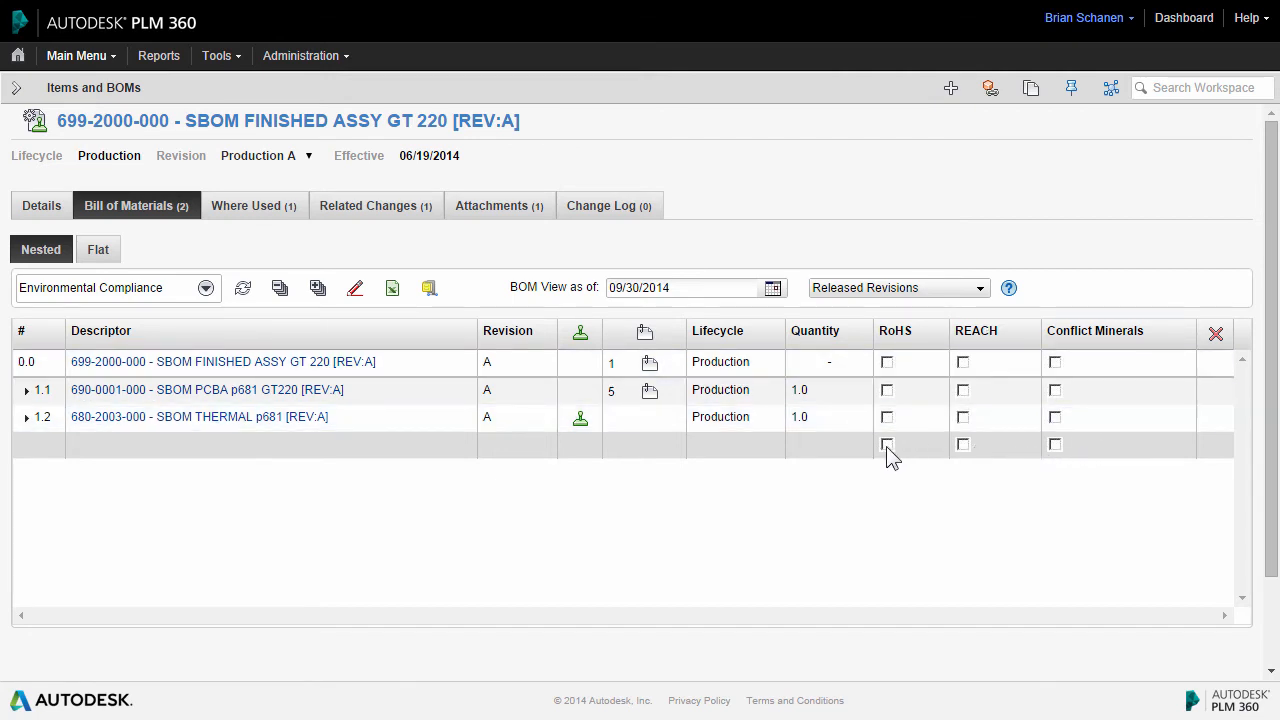
{"action": "mouse_move", "coordinate": [458, 247]}
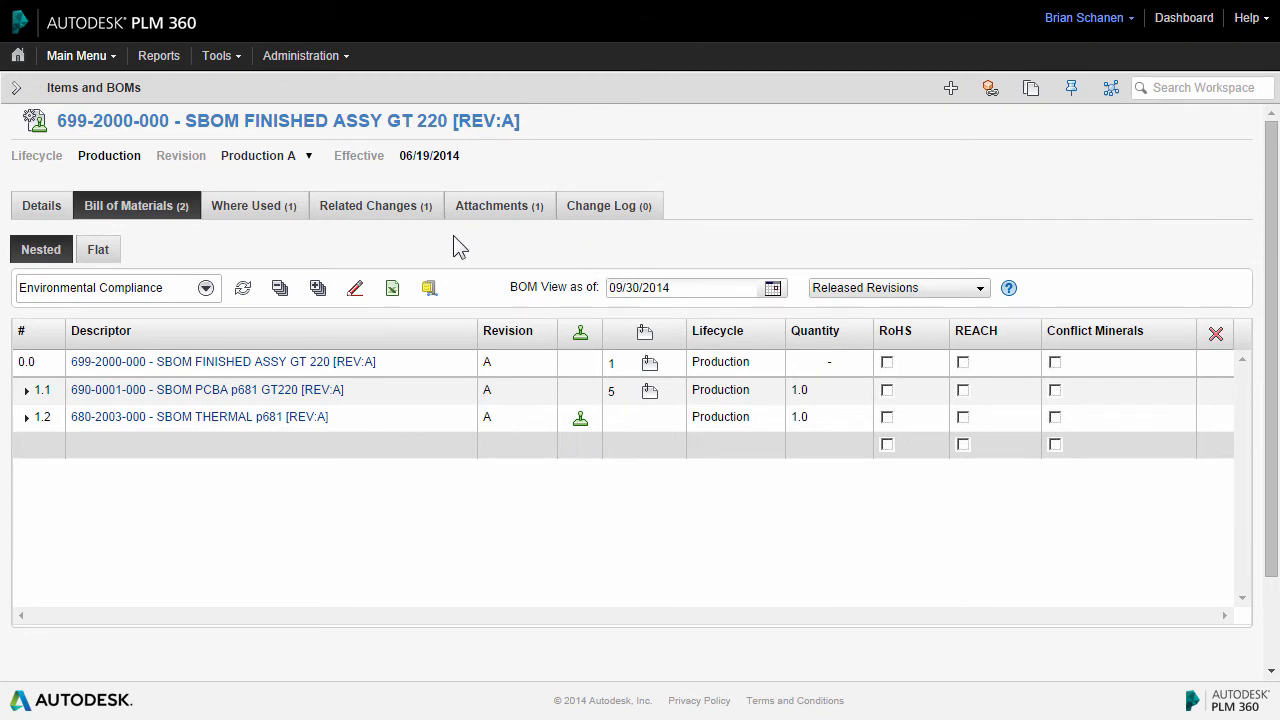
{"action": "mouse_move", "coordinate": [737, 251]}
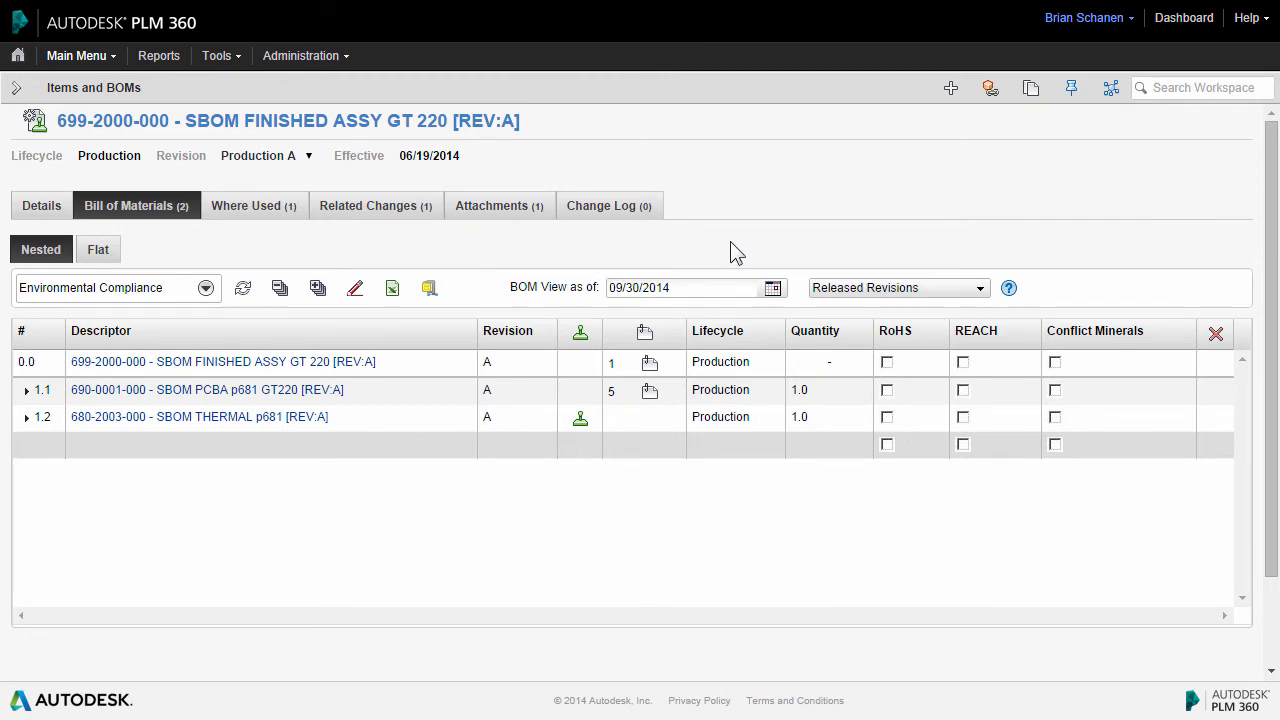
{"action": "left_click", "coordinate": [772, 288]}
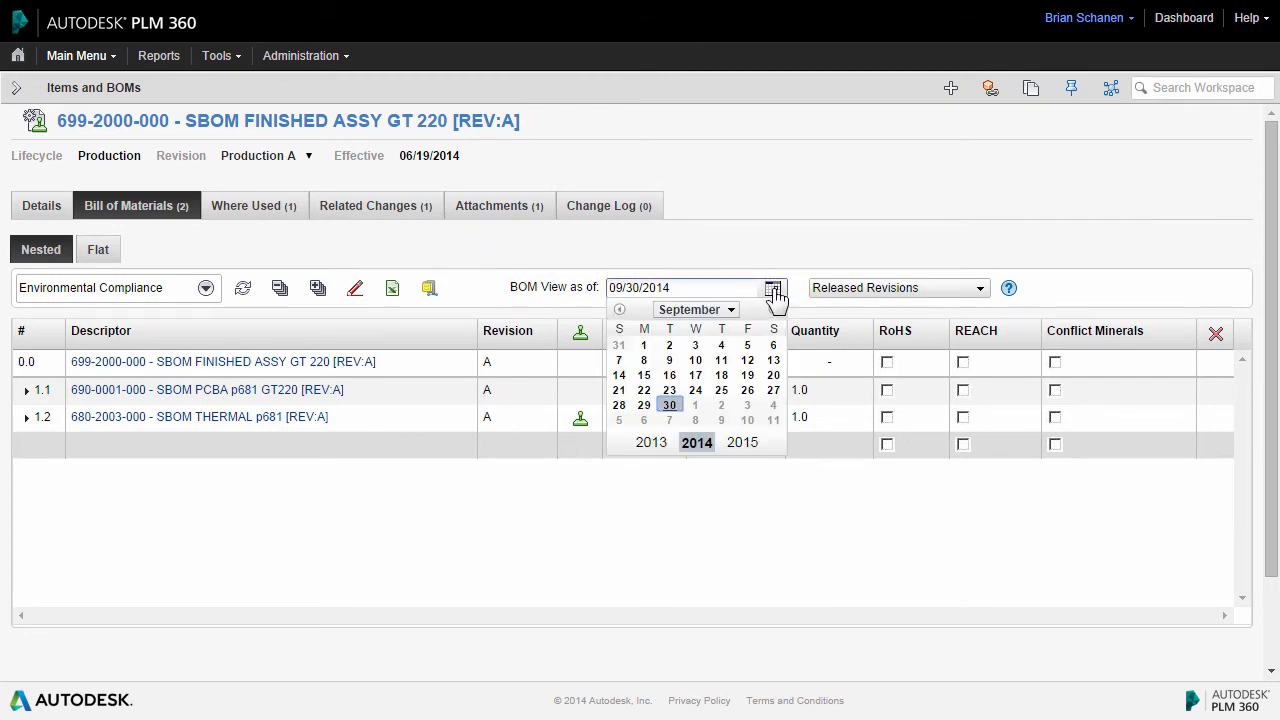
{"action": "left_click", "coordinate": [696, 309]}
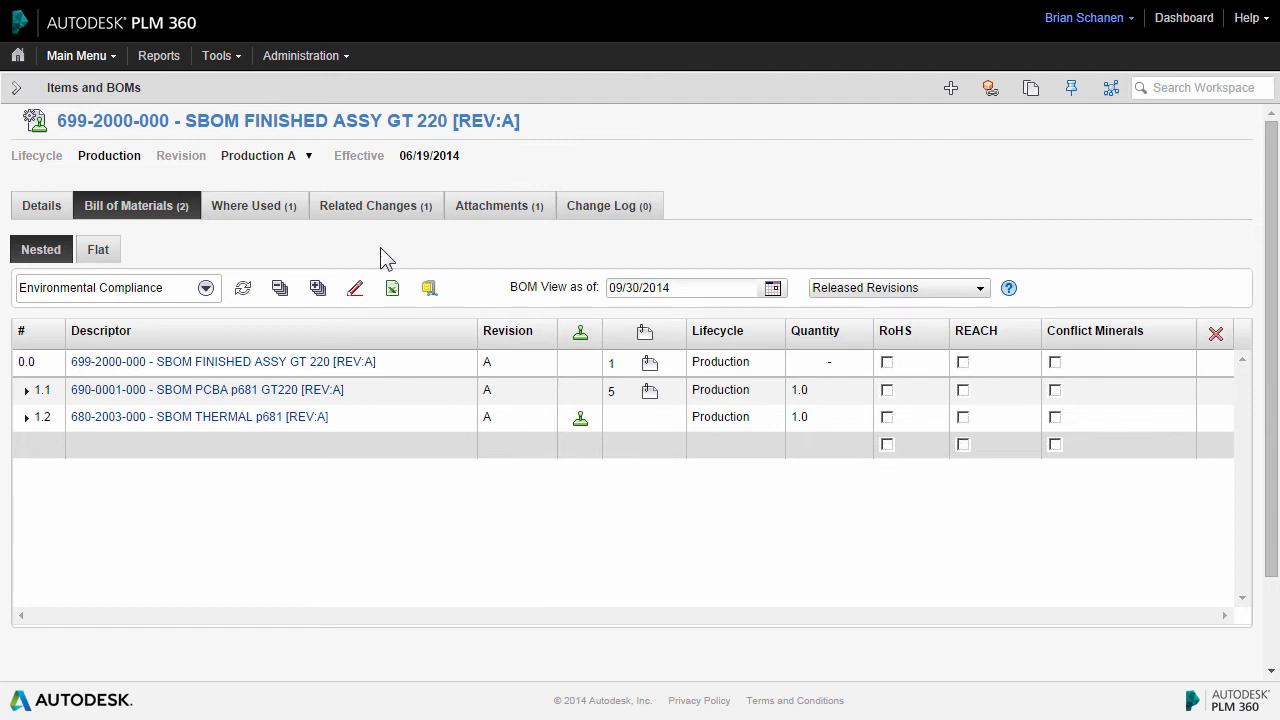
{"action": "mouse_move", "coordinate": [355, 289]}
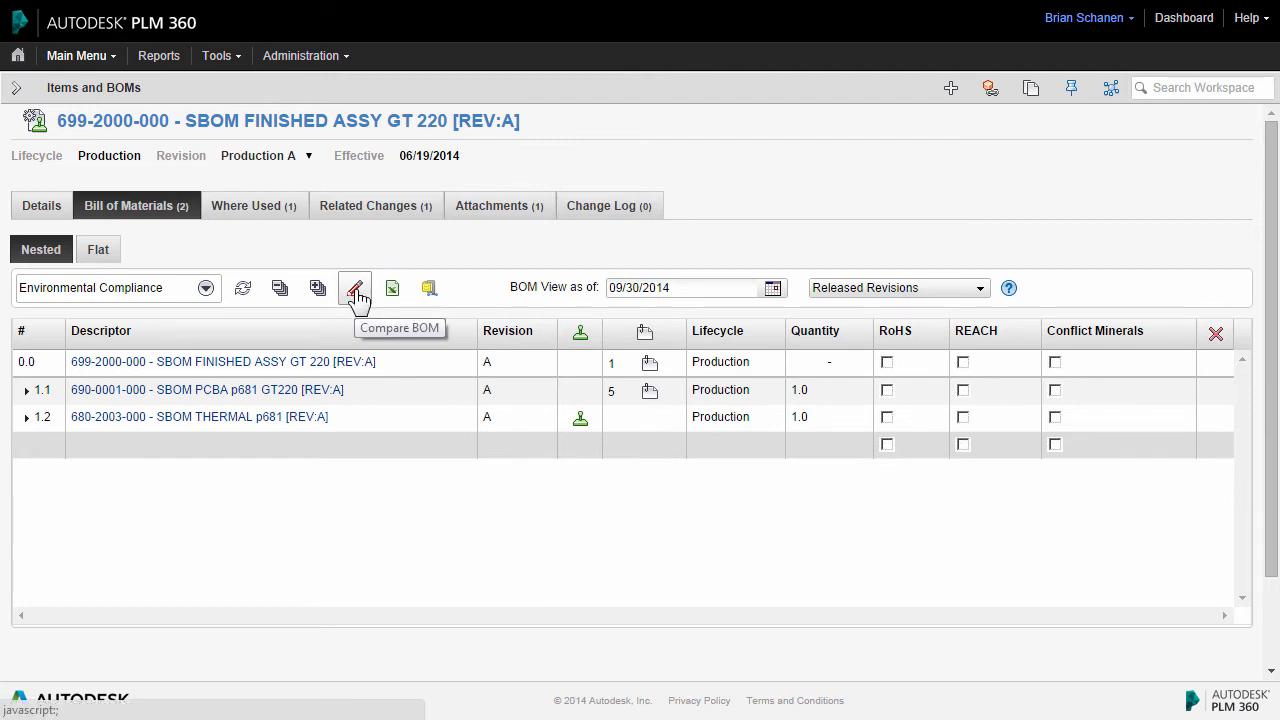
{"action": "left_click", "coordinate": [355, 288]}
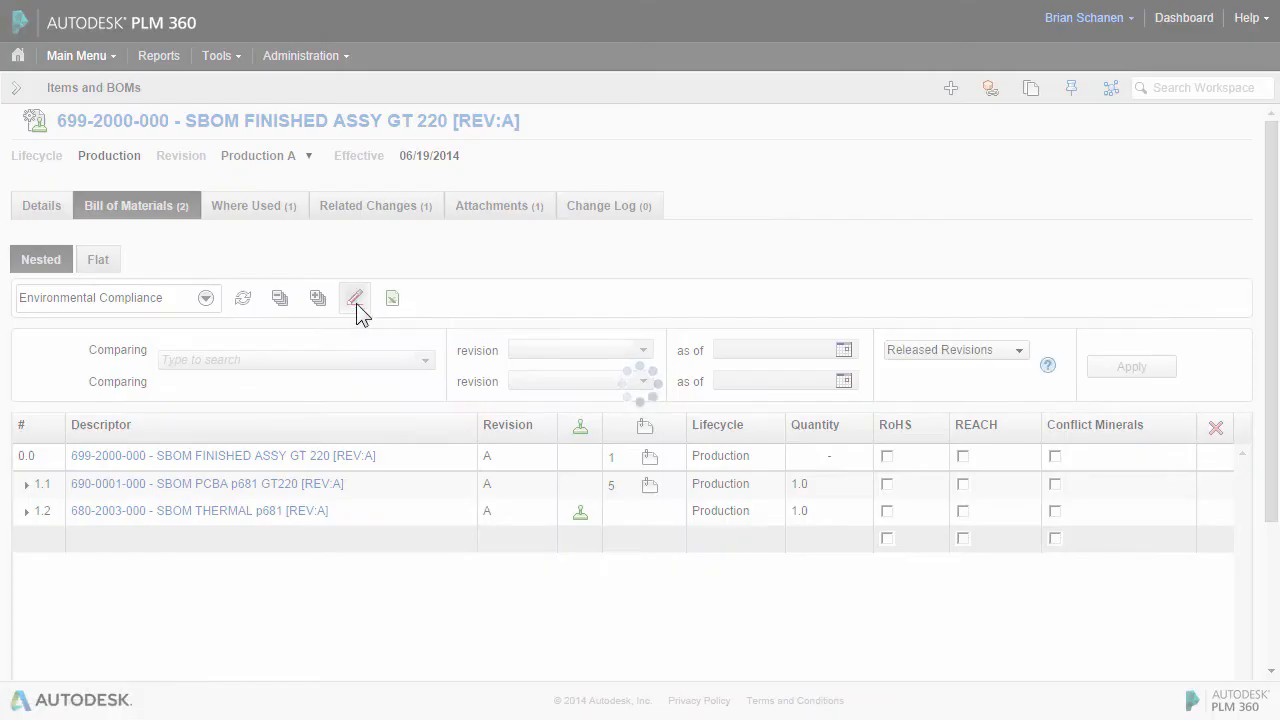
{"action": "left_click", "coordinate": [355, 298]}
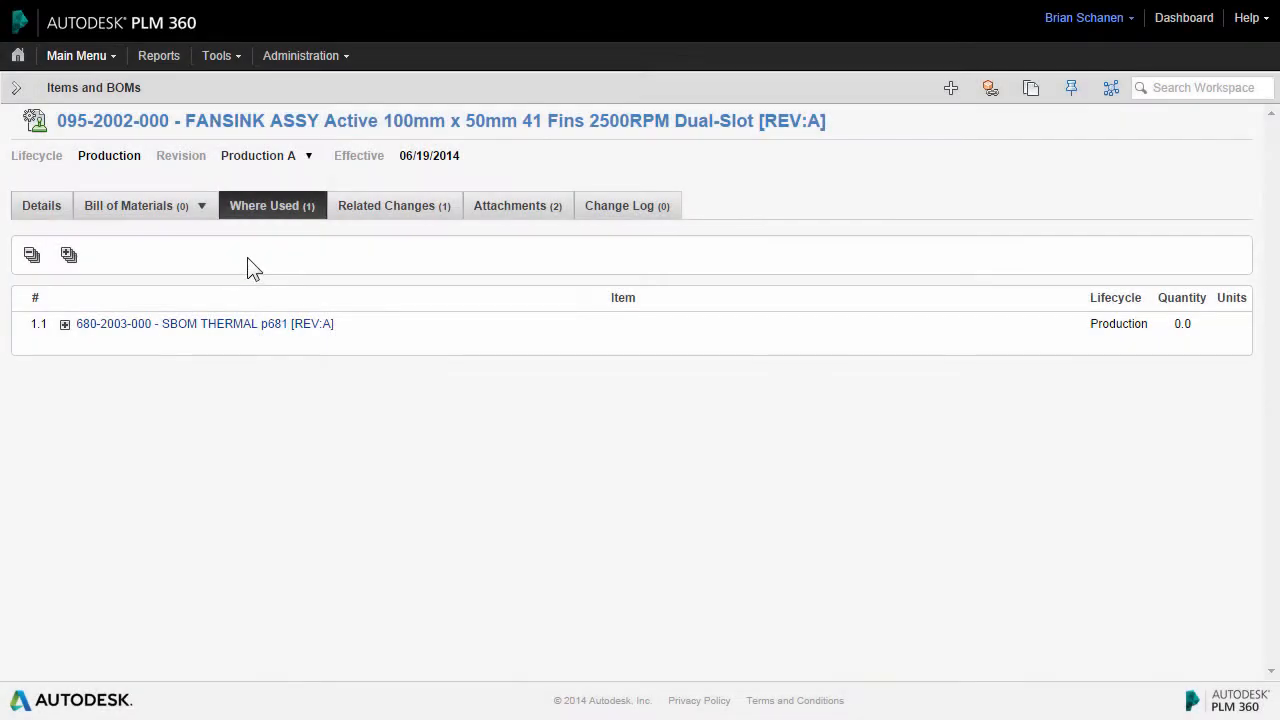
{"action": "mouse_move", "coordinate": [278, 274]}
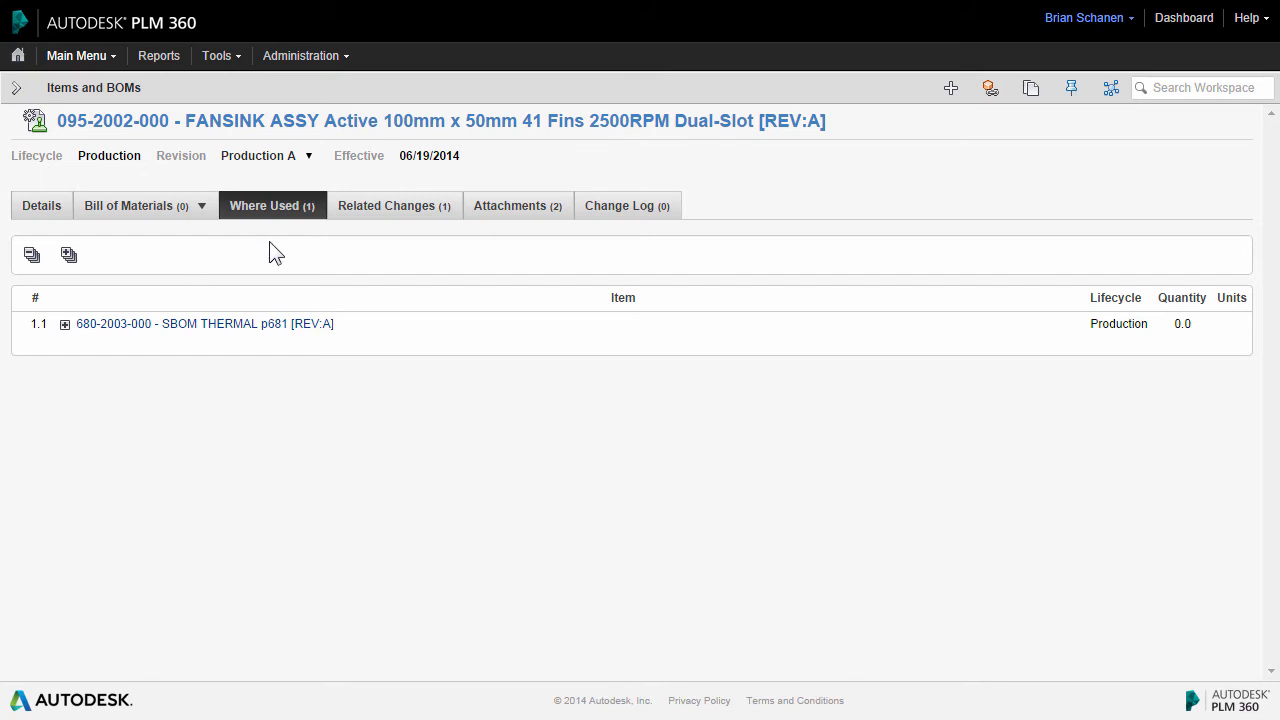
Show the 035-000056 capacitor's Related Changes, listing CO000020 and CR000019.
{"action": "left_click", "coordinate": [69, 255]}
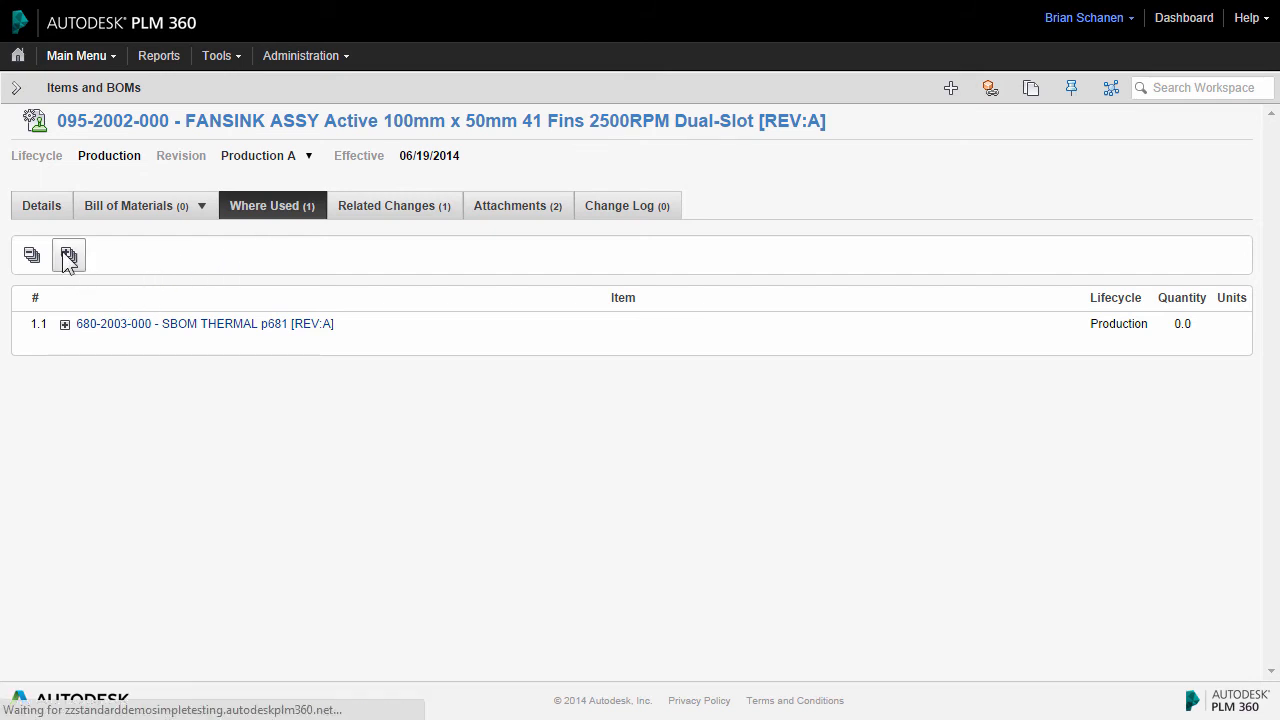
{"action": "left_click", "coordinate": [65, 323]}
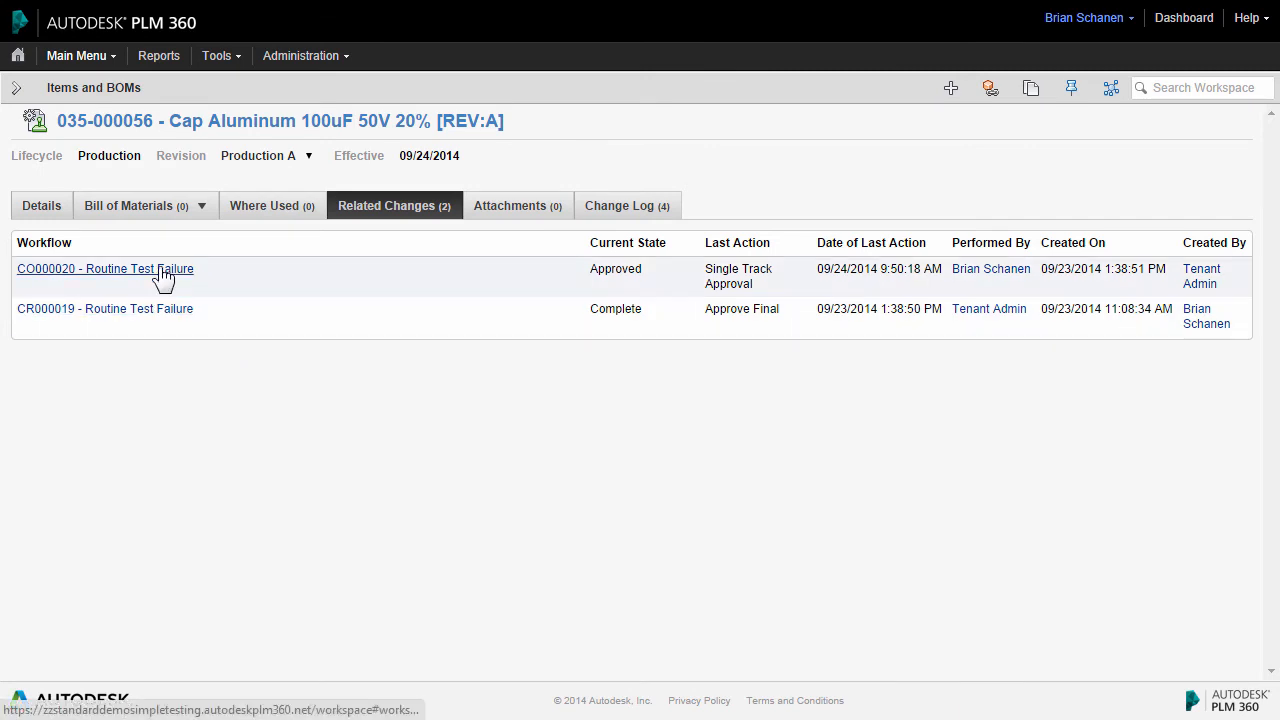
{"action": "mouse_move", "coordinate": [165, 275]}
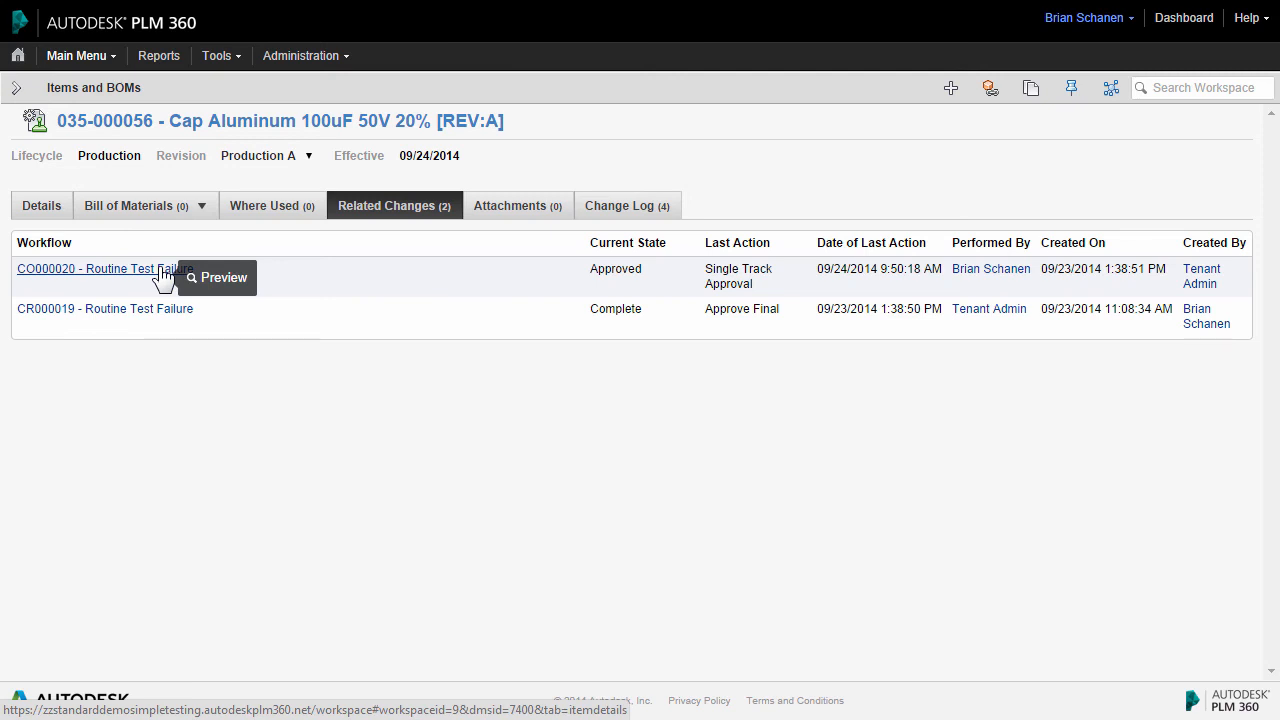
{"action": "mouse_move", "coordinate": [327, 367]}
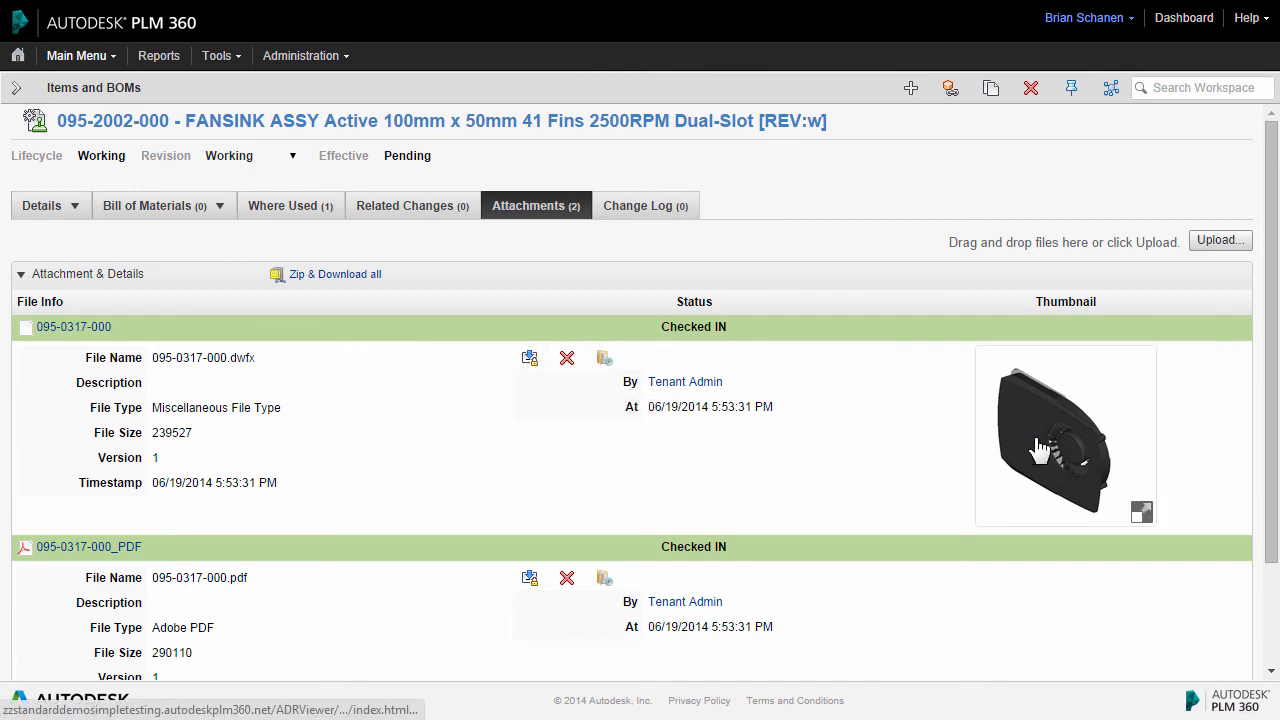
Open the 095-0317-000.dwfx fan model in 3D and orbit to its underside.
{"action": "left_click", "coordinate": [1055, 435]}
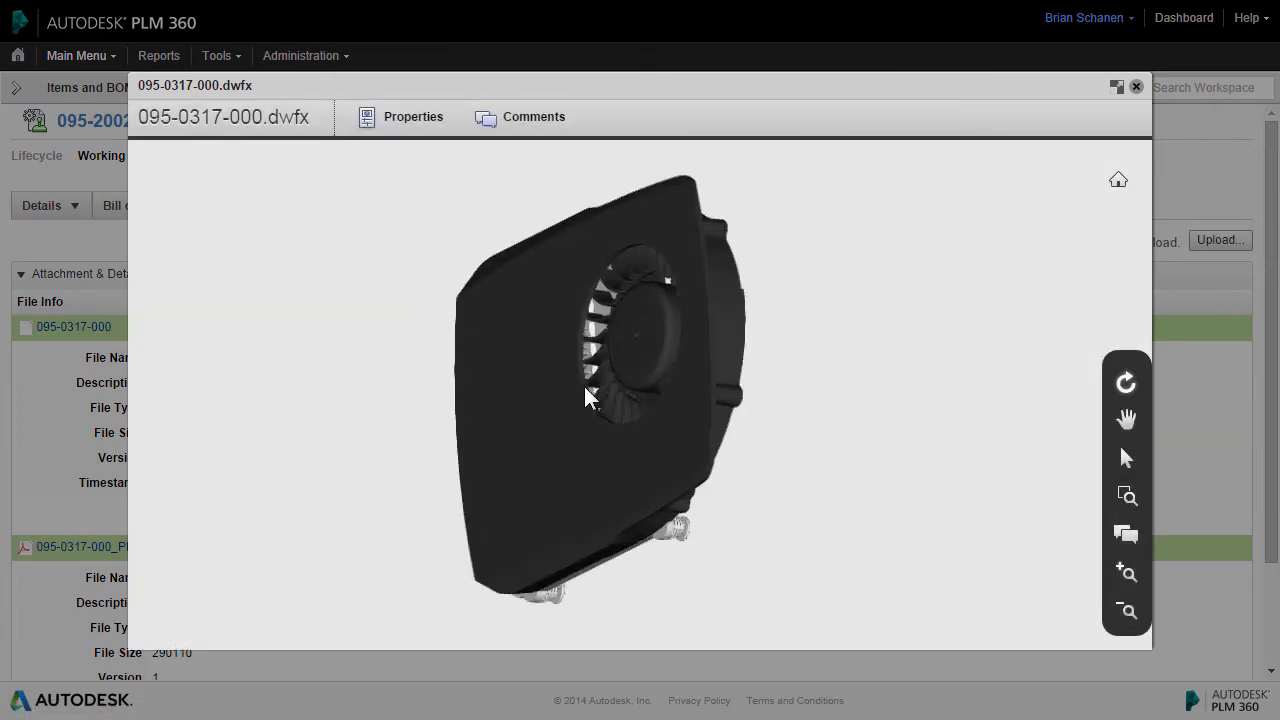
{"action": "left_click_drag", "start_coordinate": [588, 398], "coordinate": [678, 432]}
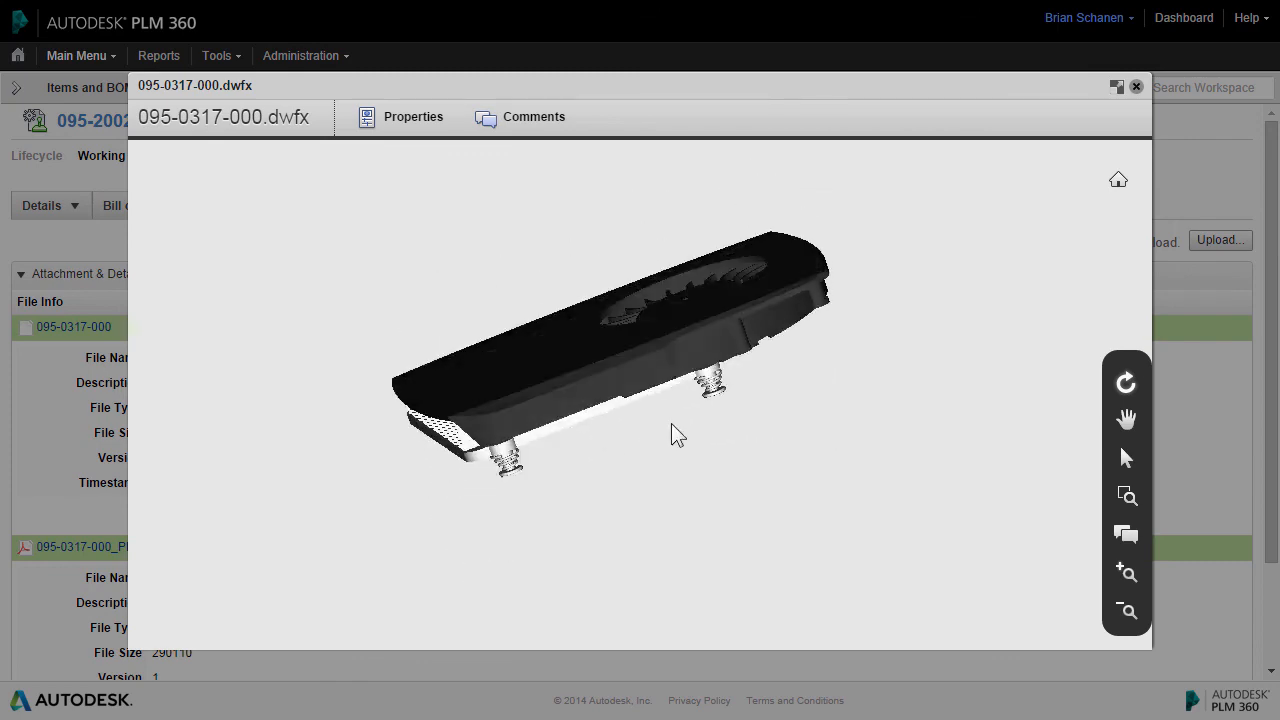